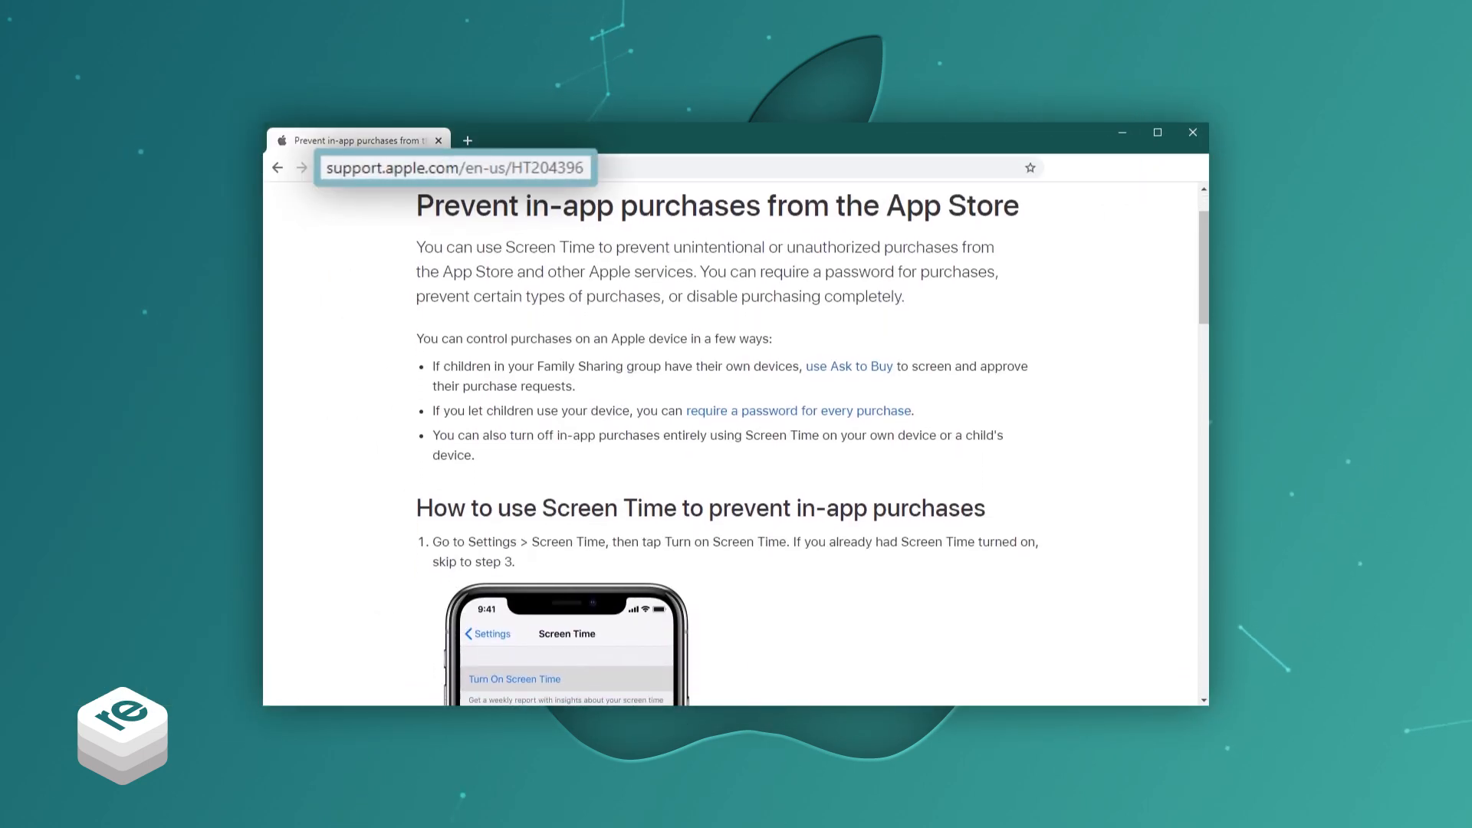
Download the Windows installer from the Reincubate page, run the .exe and accept its license agreement
{"action": "scroll", "scroll_direction": "down", "scroll_amount": 3}
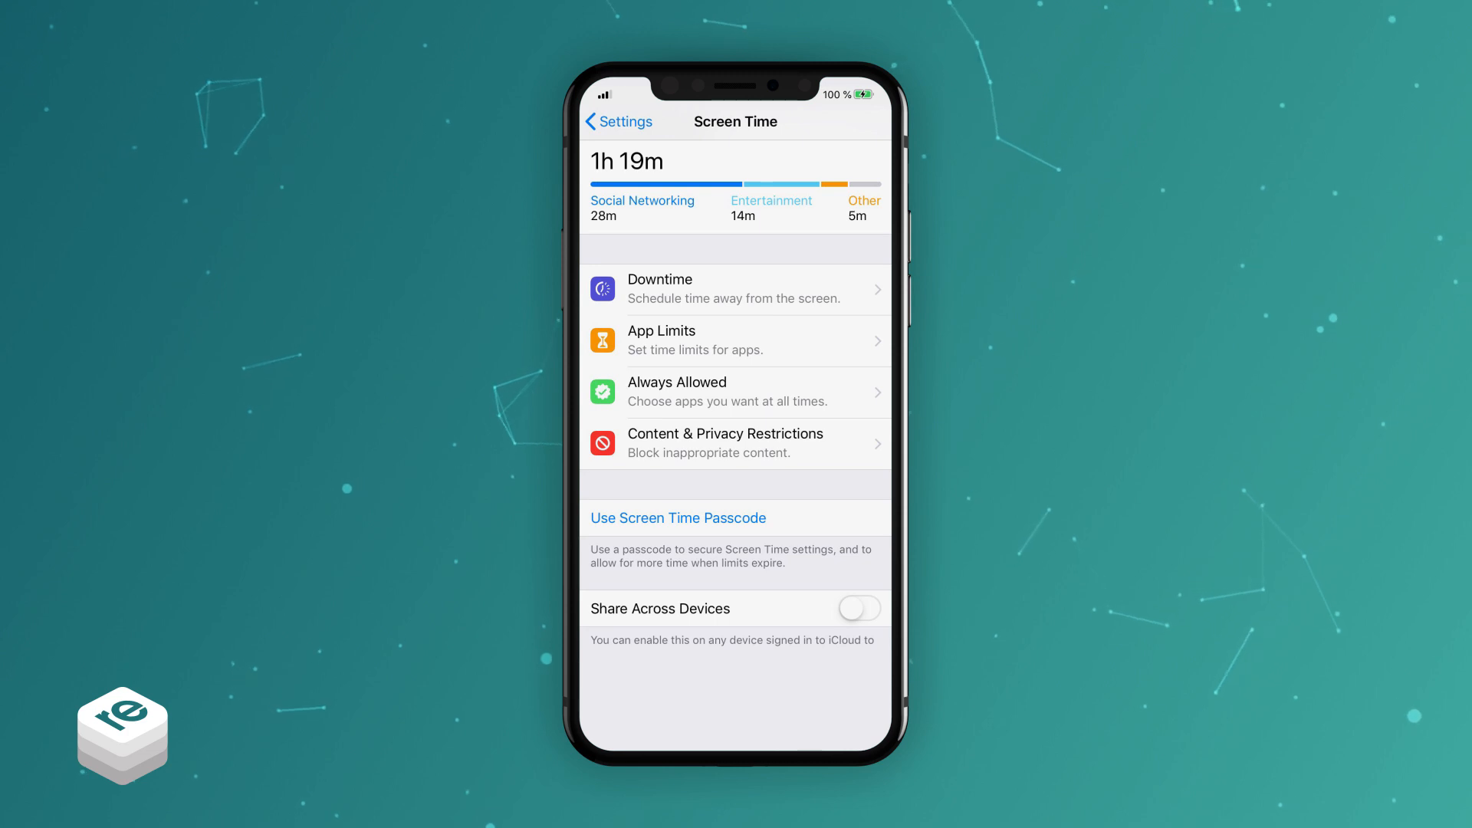
{"action": "left_click", "coordinate": [735, 609]}
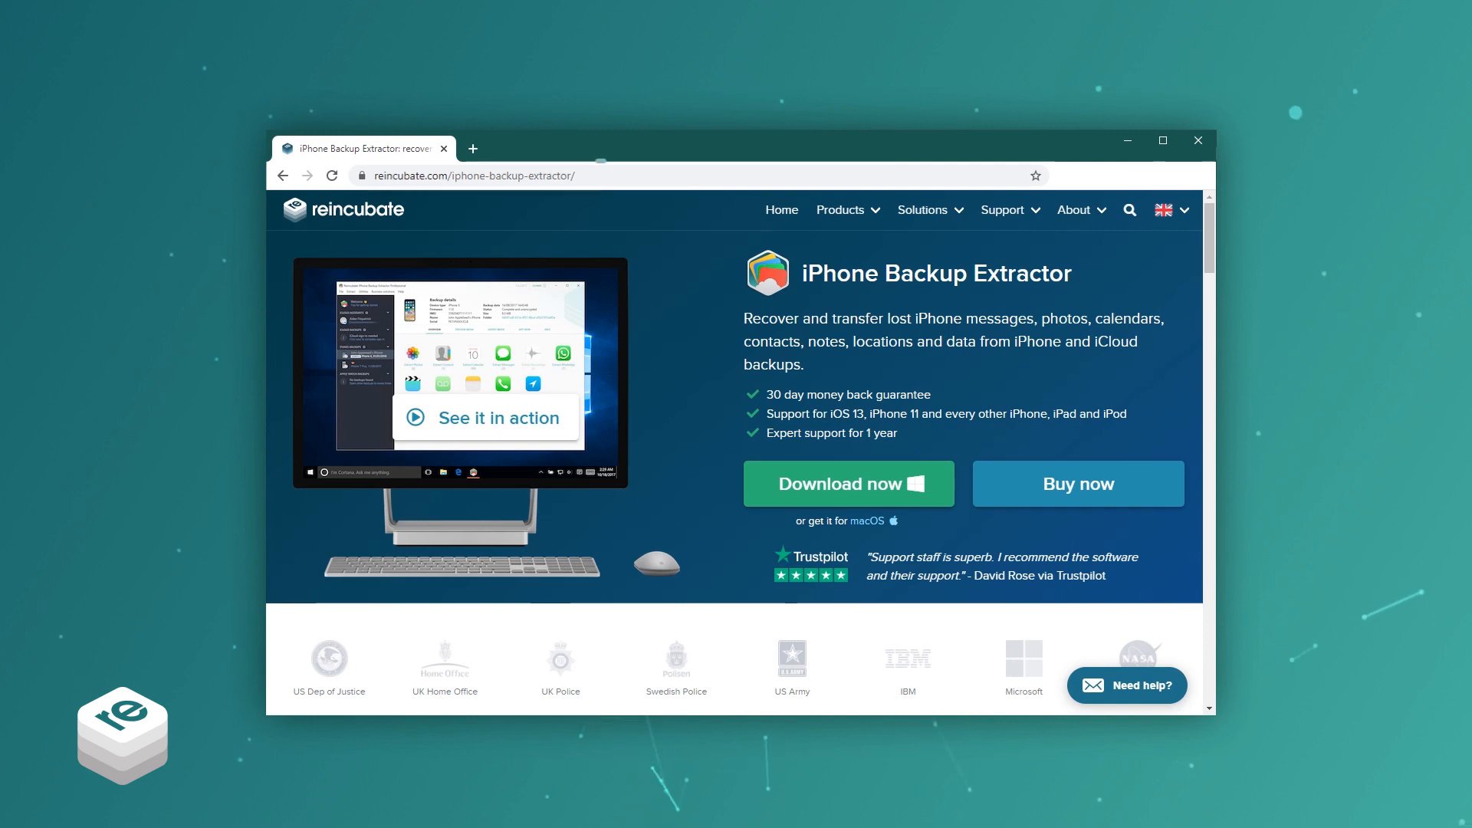
{"action": "left_click", "coordinate": [474, 175]}
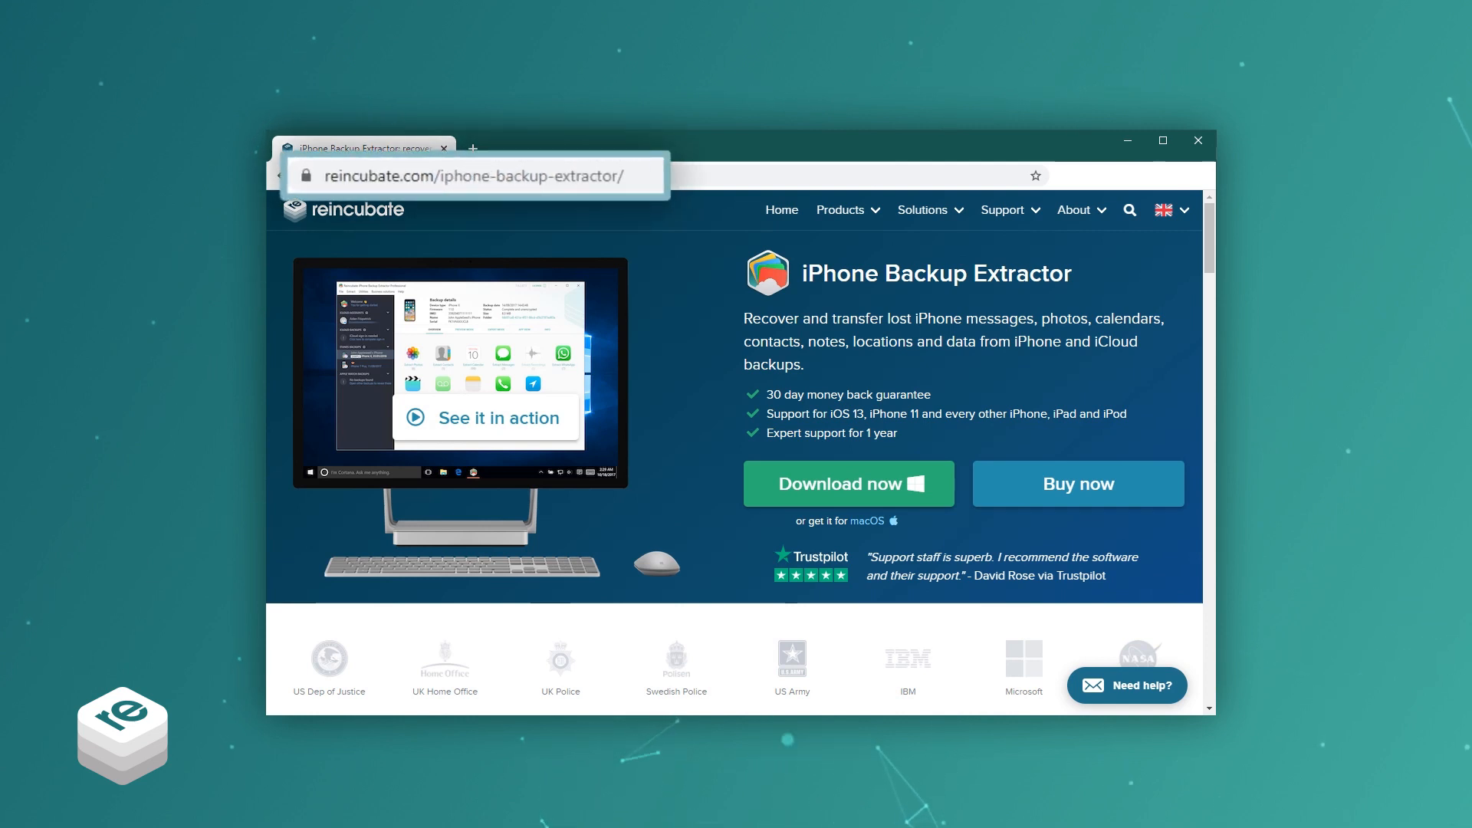
{"action": "mouse_move", "coordinate": [990, 538]}
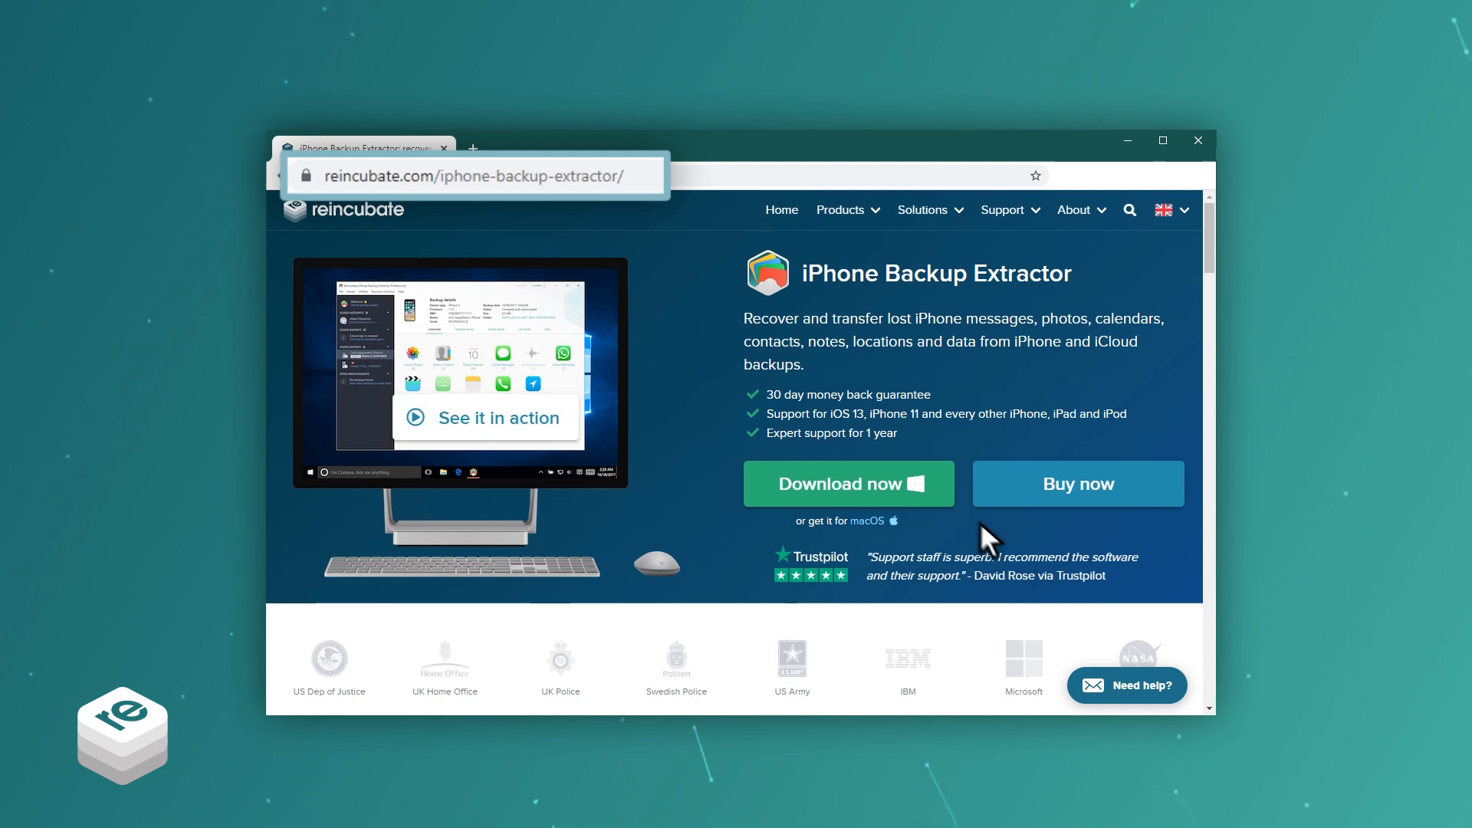
{"action": "left_click", "coordinate": [848, 483]}
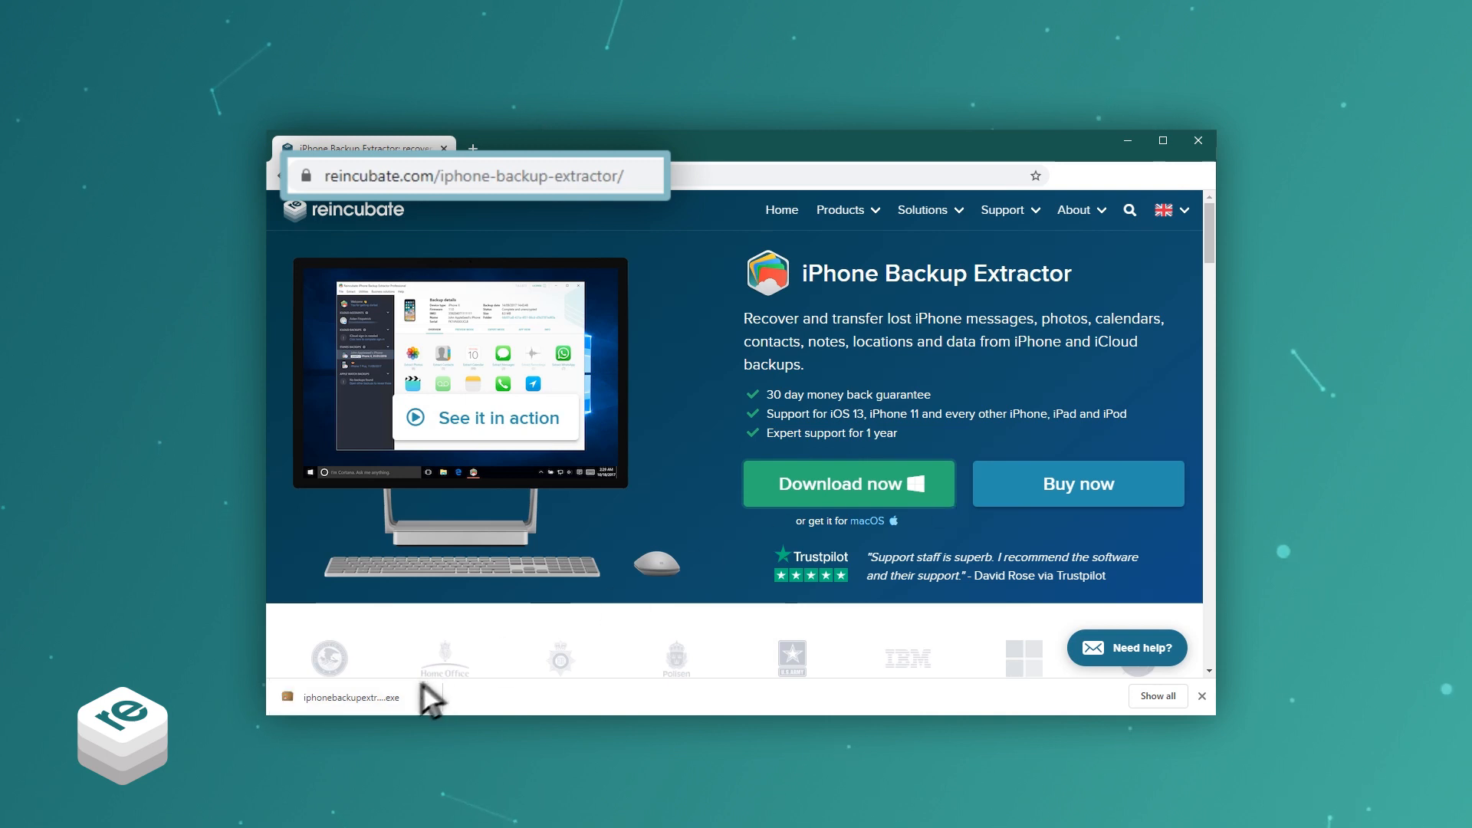
{"action": "left_click", "coordinate": [349, 696]}
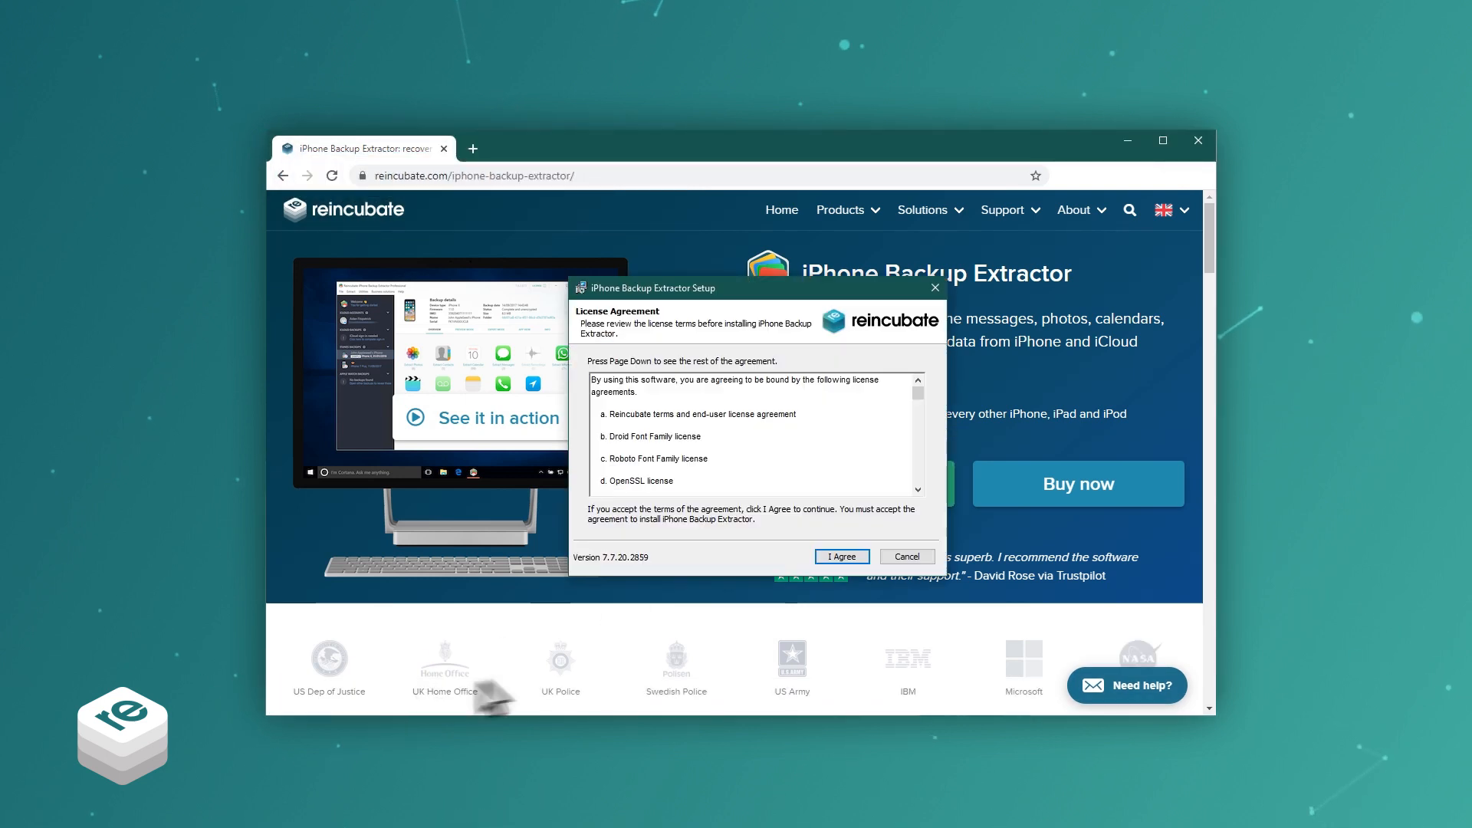
{"action": "left_click", "coordinate": [840, 555]}
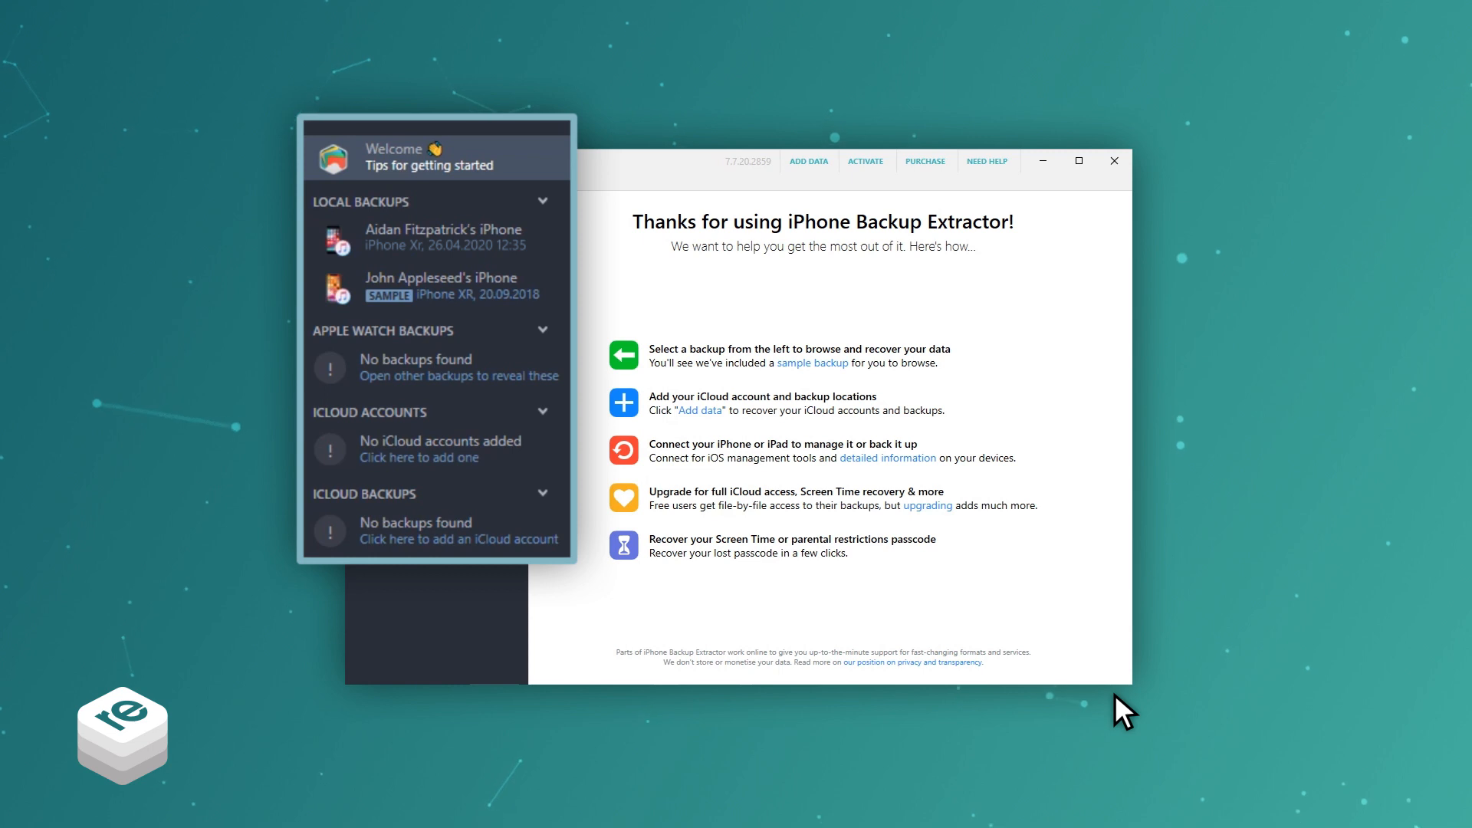
{"action": "mouse_move", "coordinate": [554, 256]}
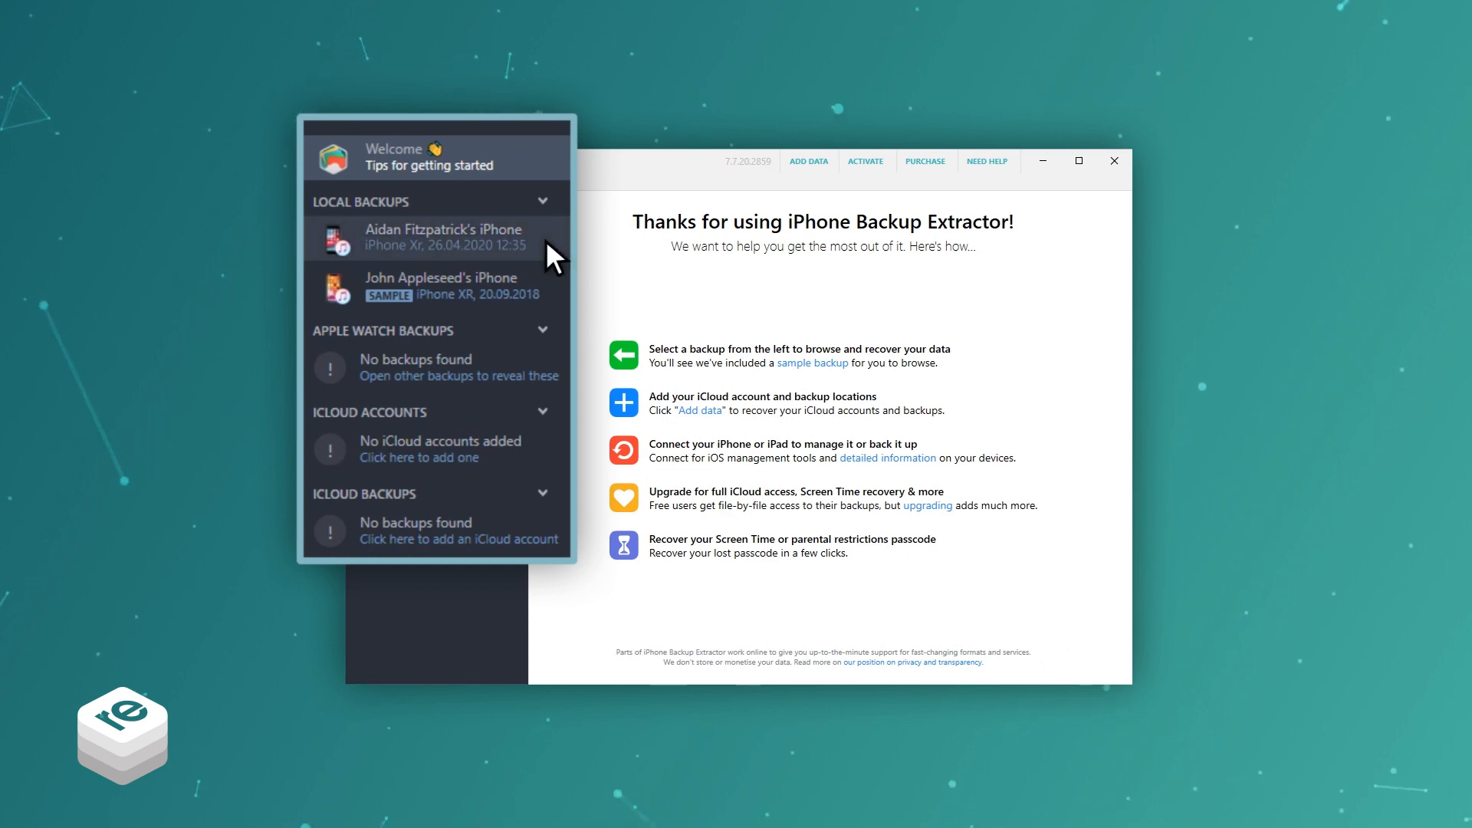
Select the local iPhone backup and choose Screen Time Passcode, which prompts for a paid license
{"action": "left_click", "coordinate": [442, 236]}
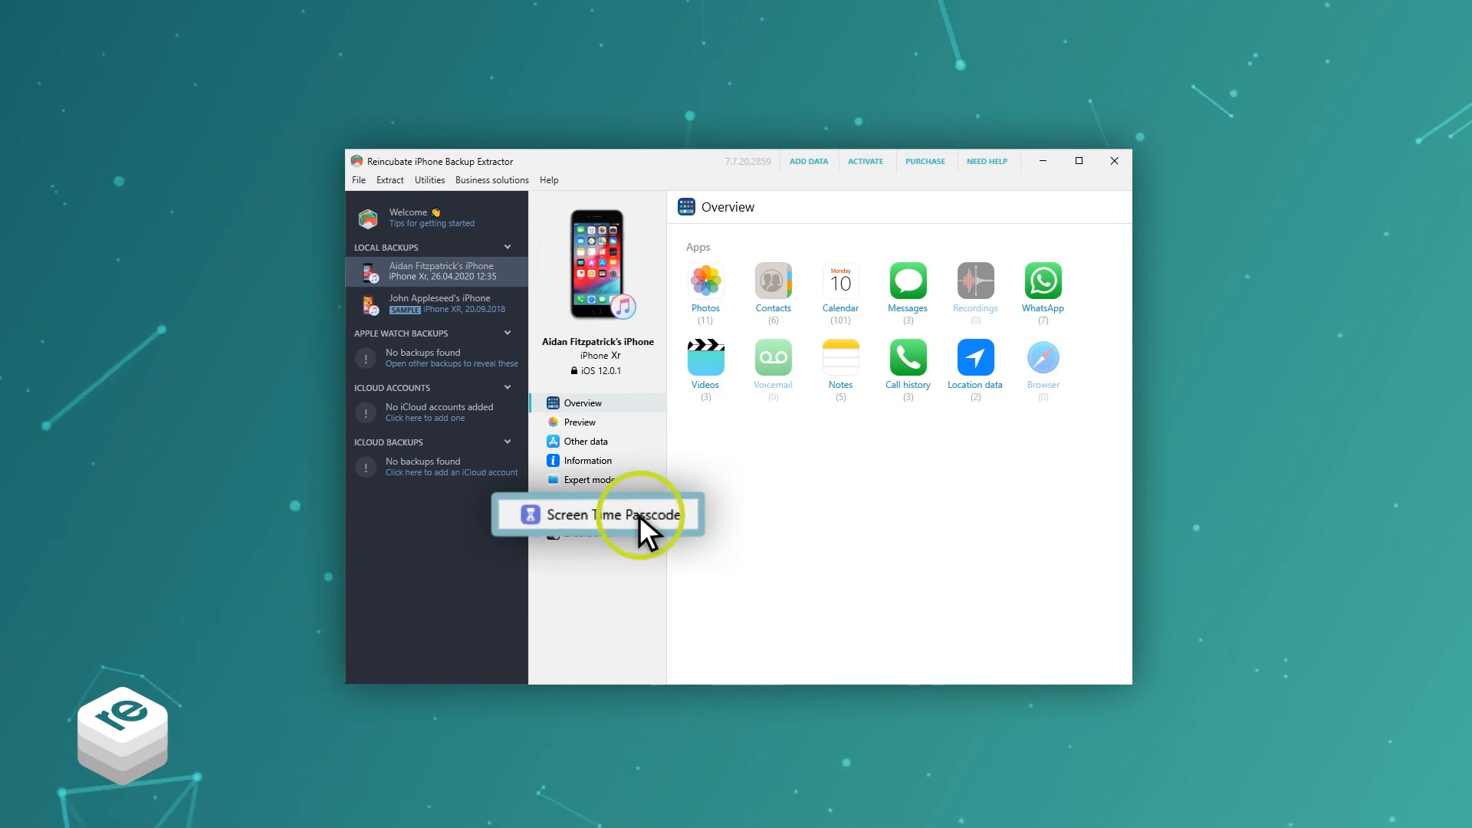
{"action": "left_click", "coordinate": [600, 515]}
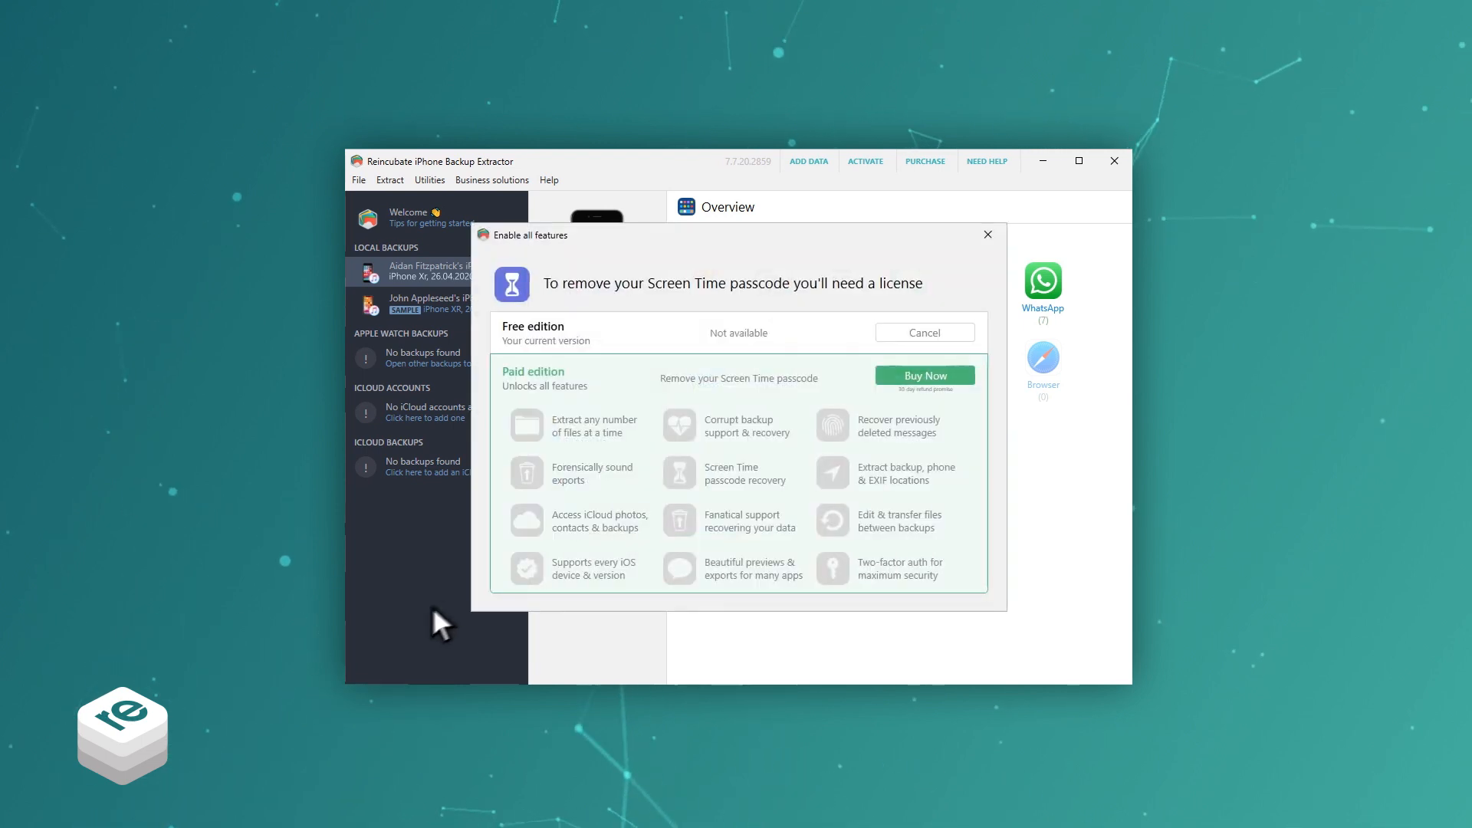
{"action": "mouse_move", "coordinate": [404, 638]}
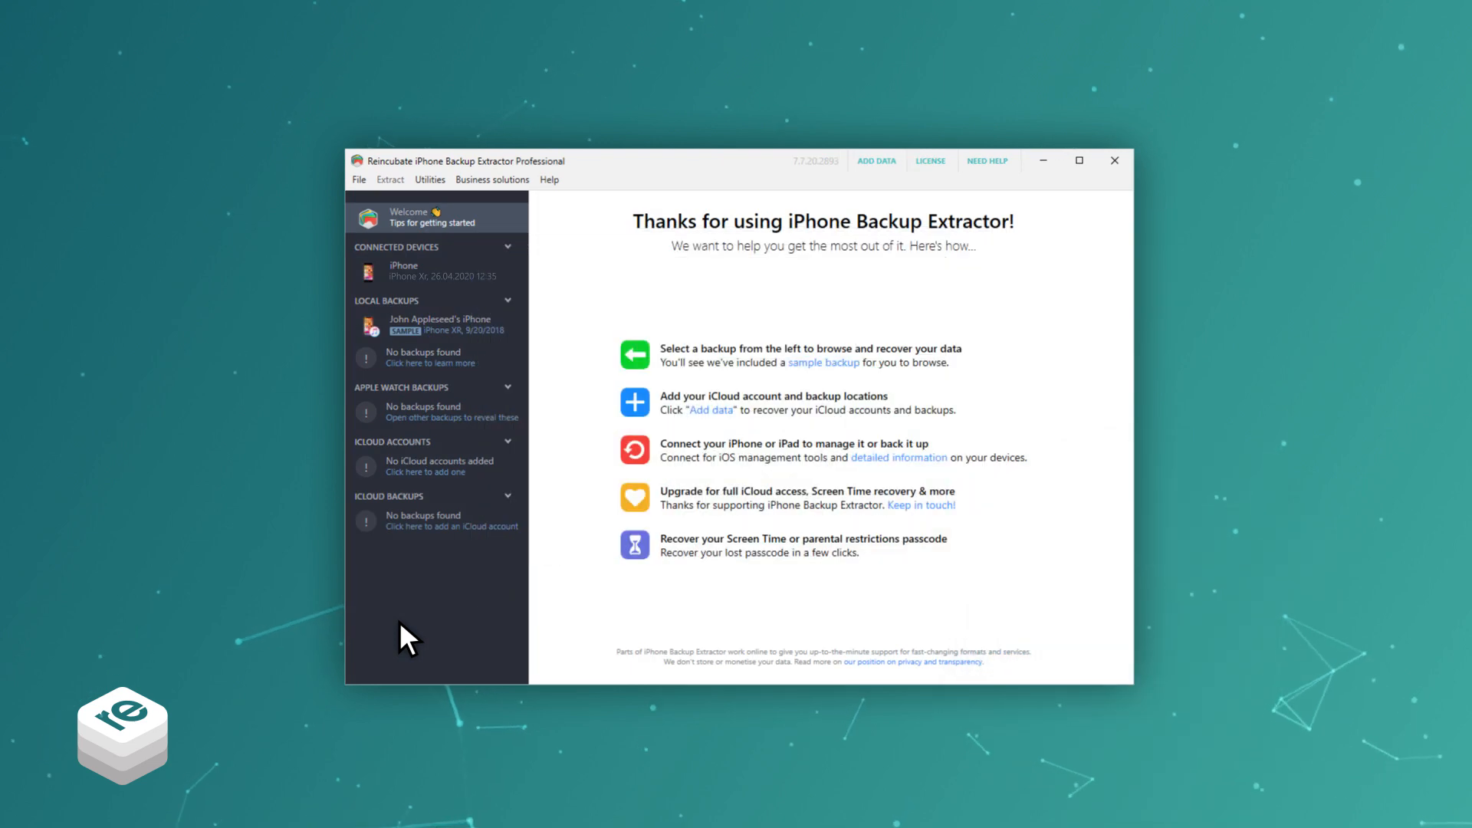
Run Screen Time passcode recovery on the connected iPhone and acknowledge the Find My warning
{"action": "left_click", "coordinate": [635, 546]}
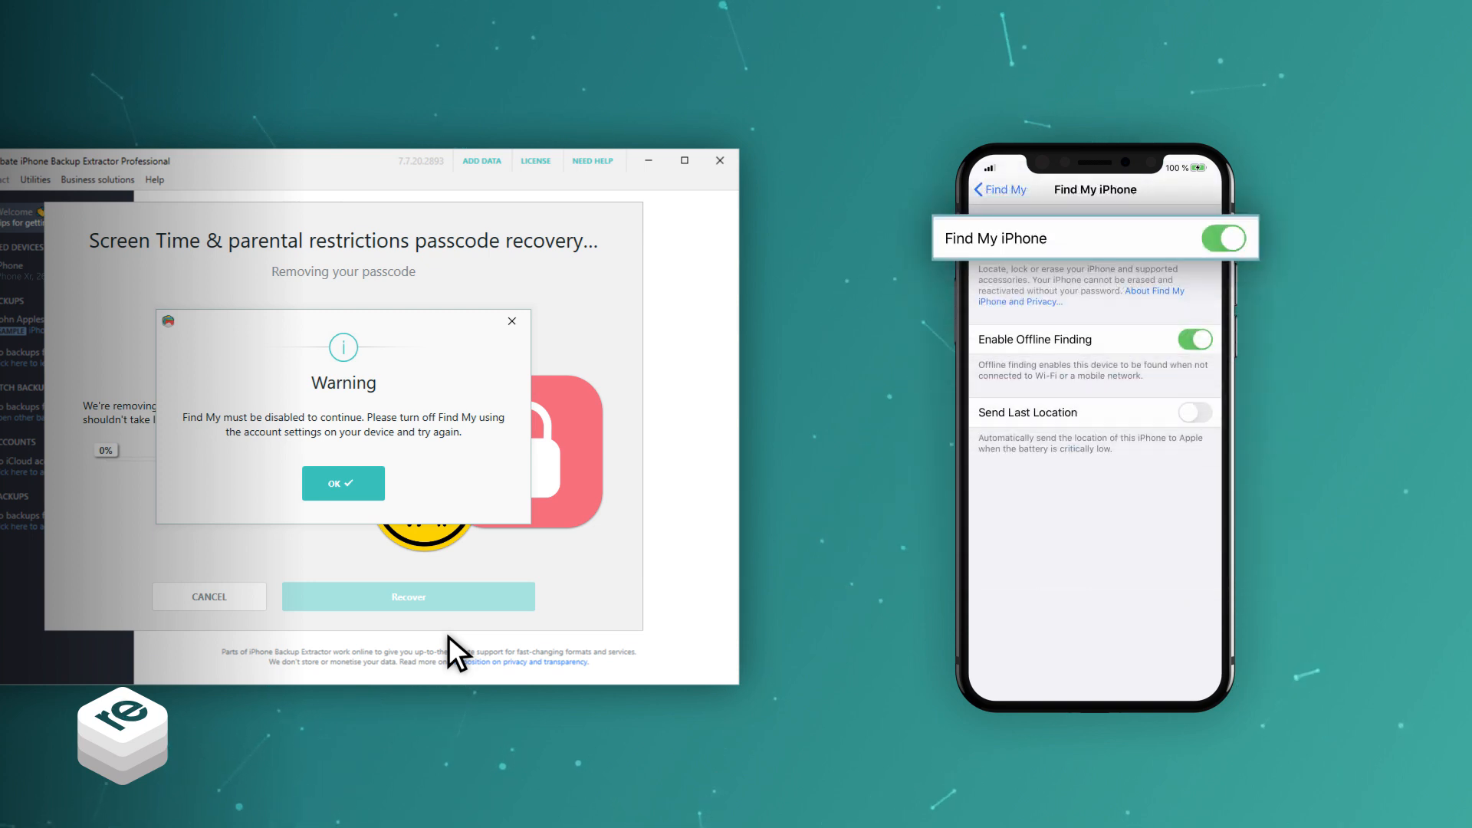
{"action": "left_click", "coordinate": [1224, 238]}
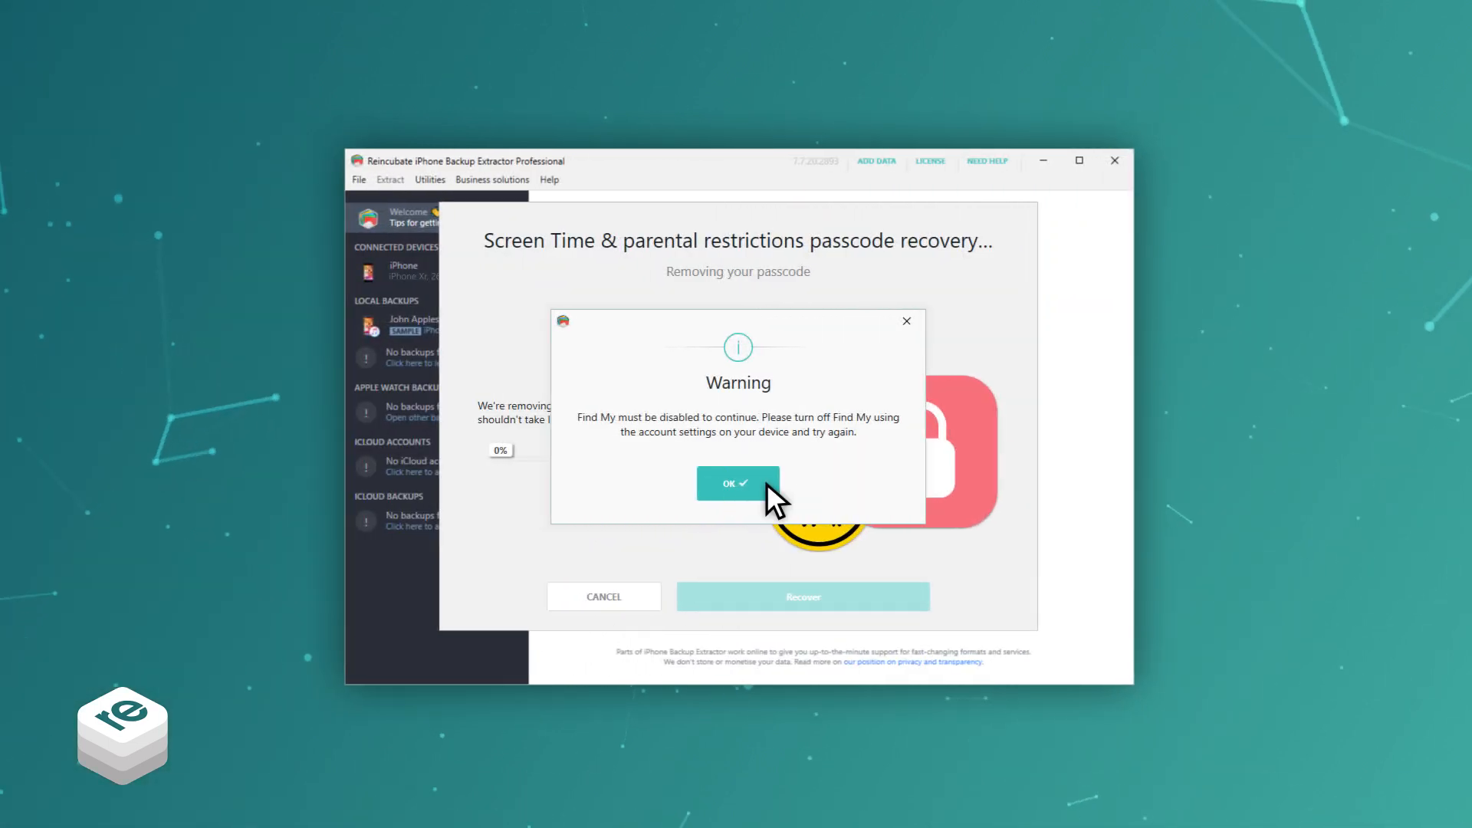
{"action": "left_click", "coordinate": [738, 483]}
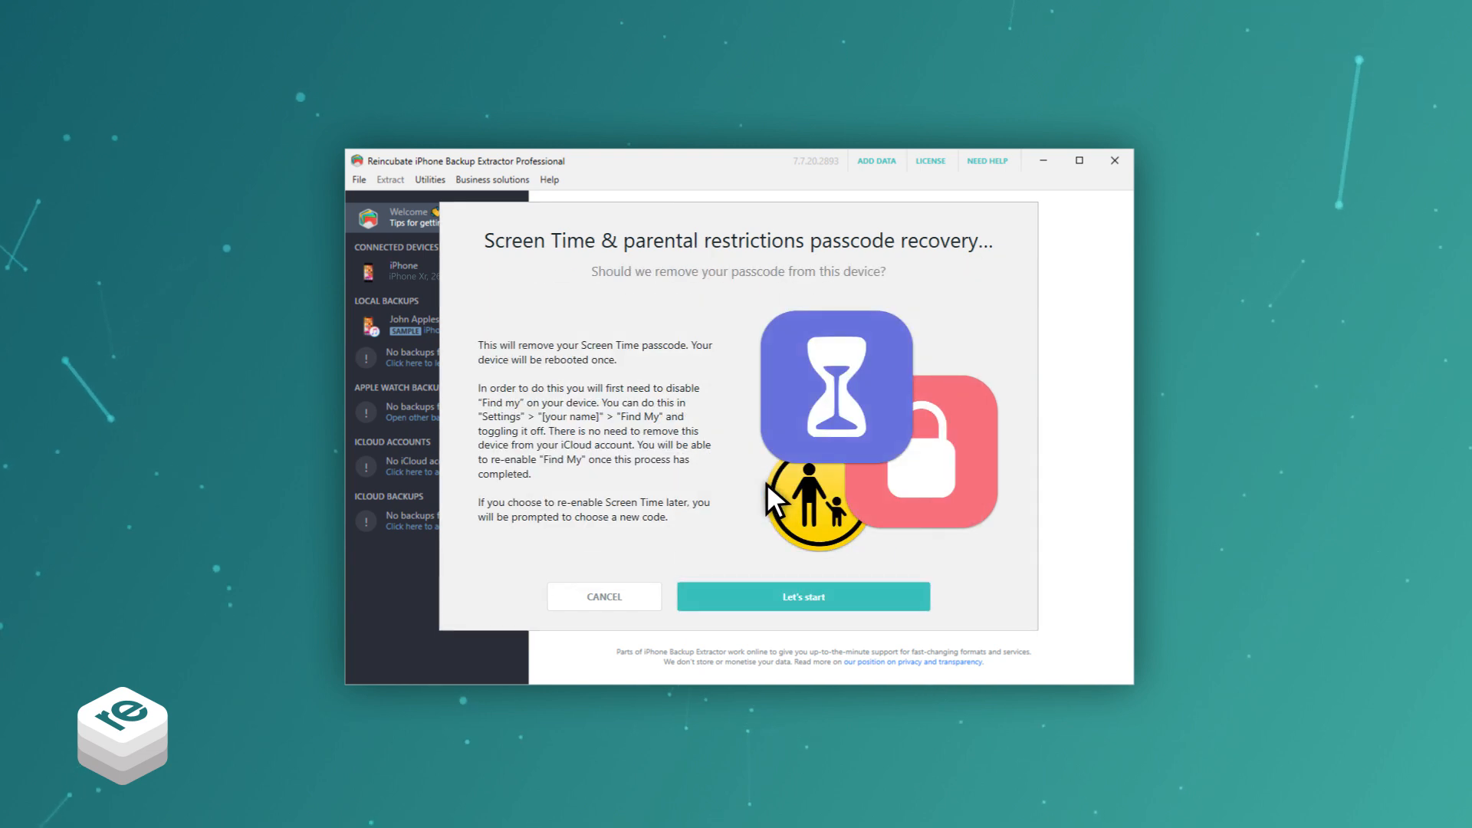
{"action": "mouse_move", "coordinate": [784, 515]}
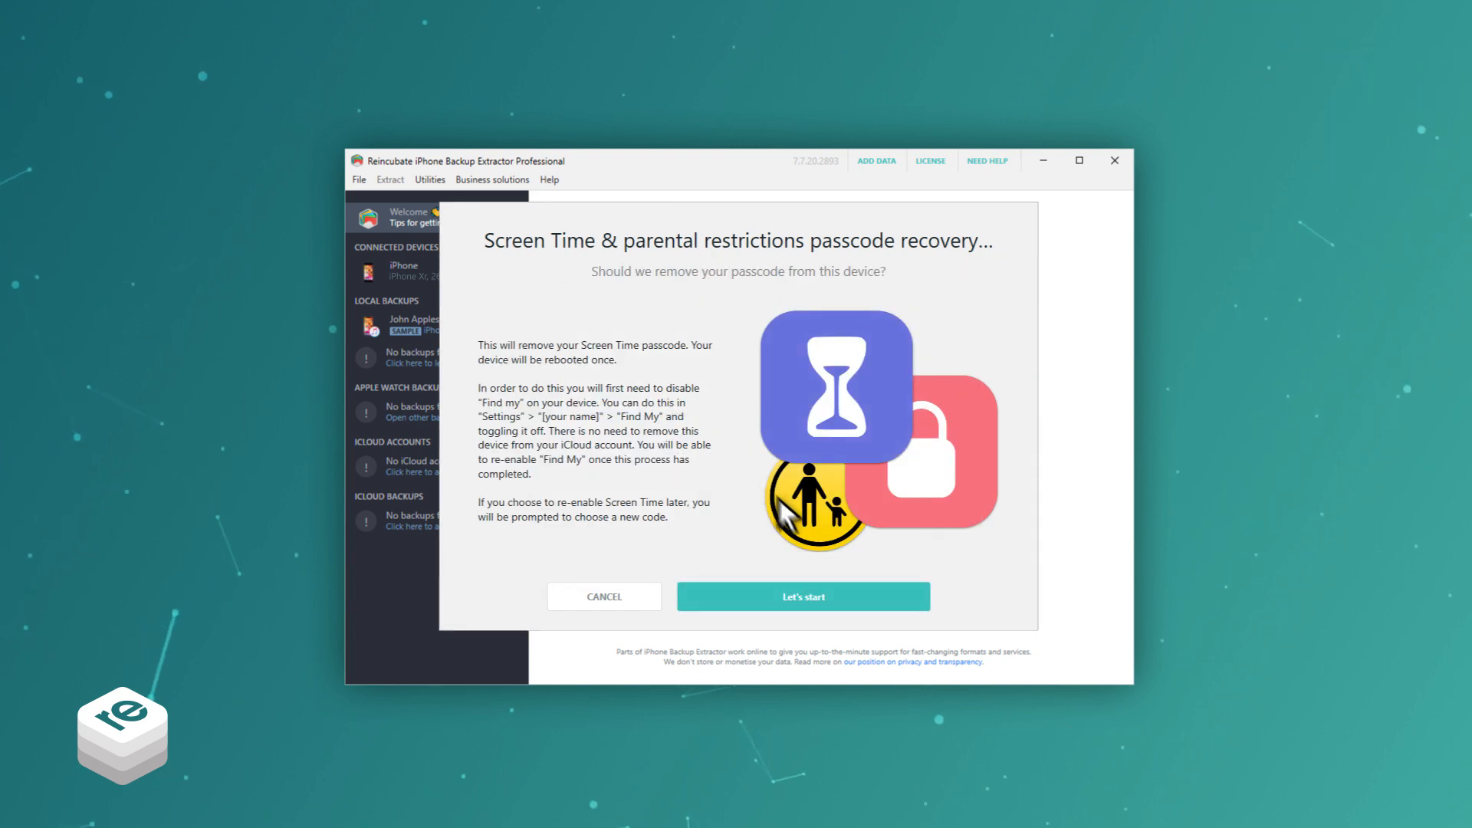
{"action": "mouse_move", "coordinate": [863, 610]}
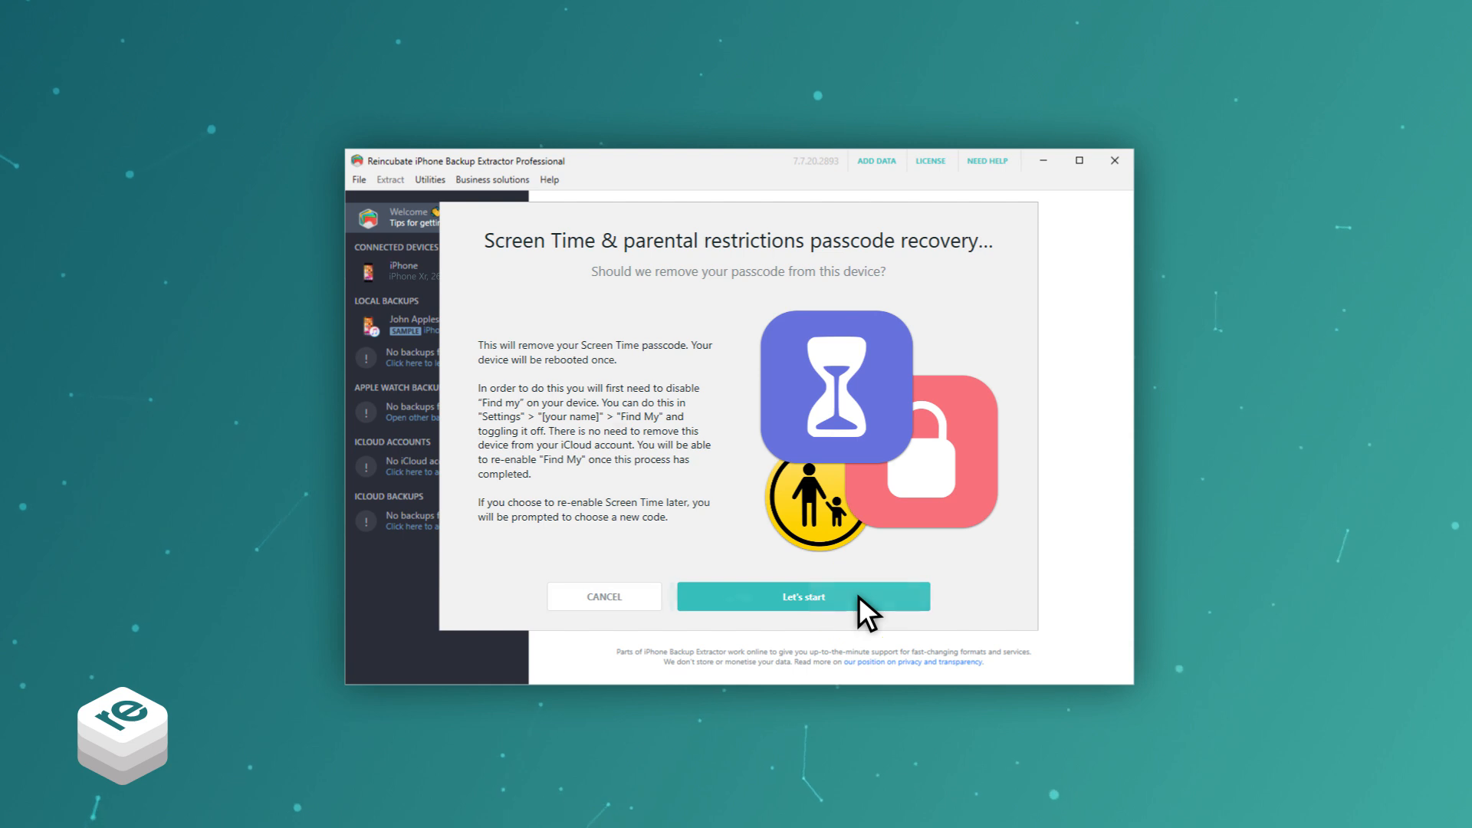
Confirm passcode removal, then reach the Apple ID page in iPhone Settings where Find My lives
{"action": "left_click", "coordinate": [801, 597]}
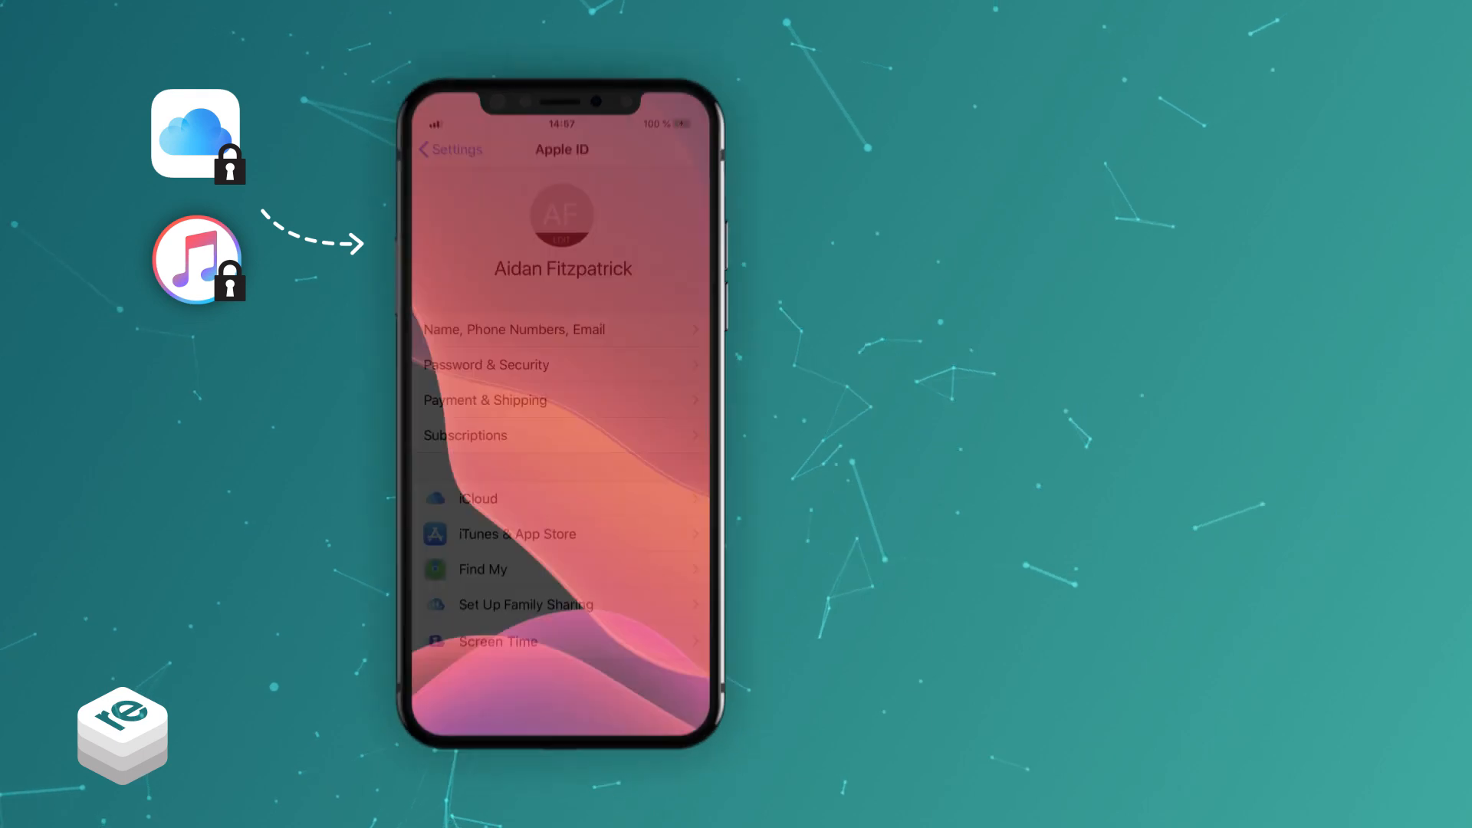
{"action": "left_click", "coordinate": [563, 612]}
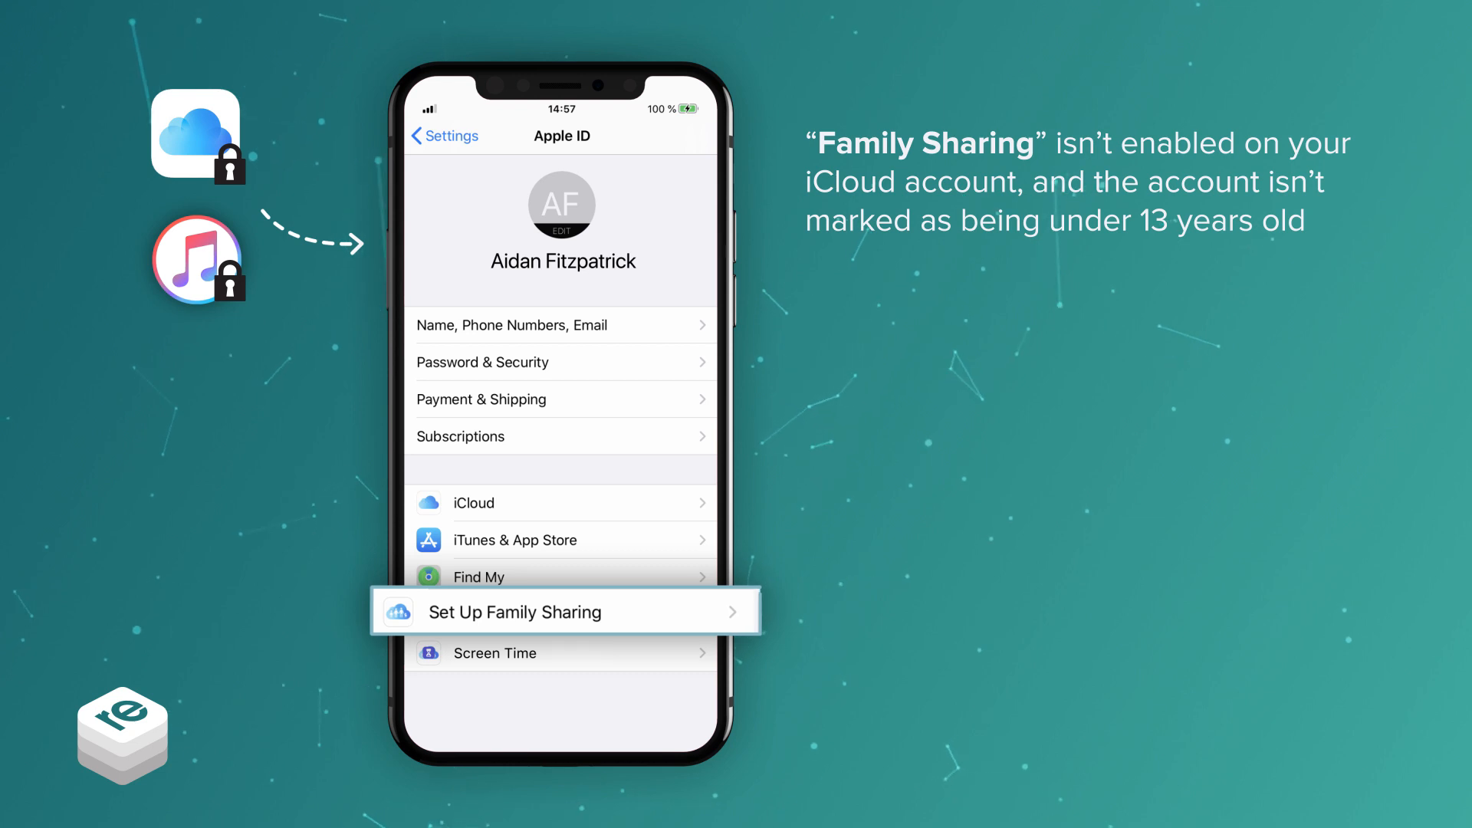
Check Screen Time's Share Across Devices is off and bring up Content & Privacy Restrictions
{"action": "left_click", "coordinate": [495, 654]}
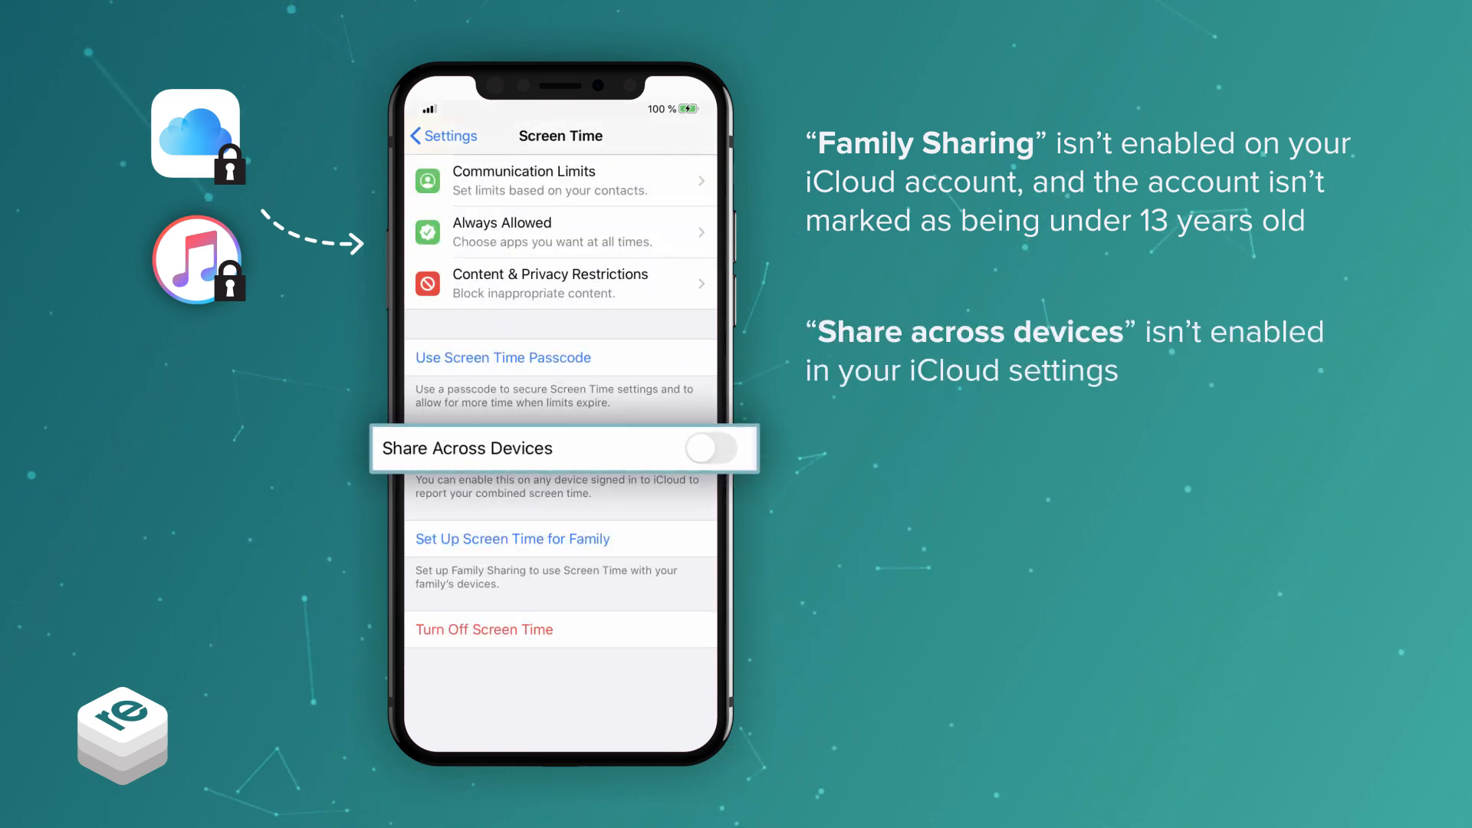
{"action": "left_click", "coordinate": [550, 282]}
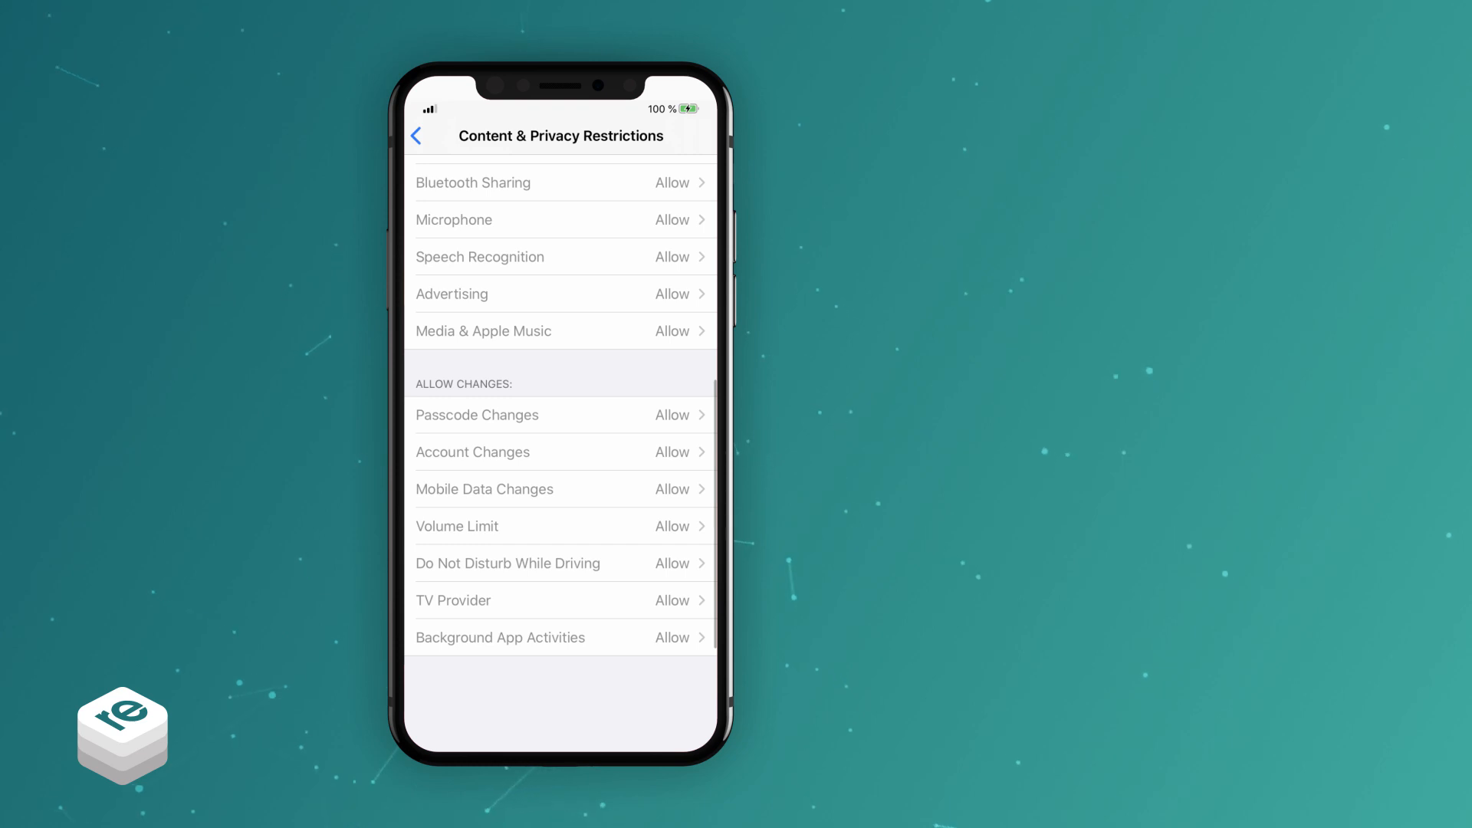
Navigate from main Settings through the account name to Find My iPhone for the signed-in account
{"action": "left_click", "coordinate": [414, 135]}
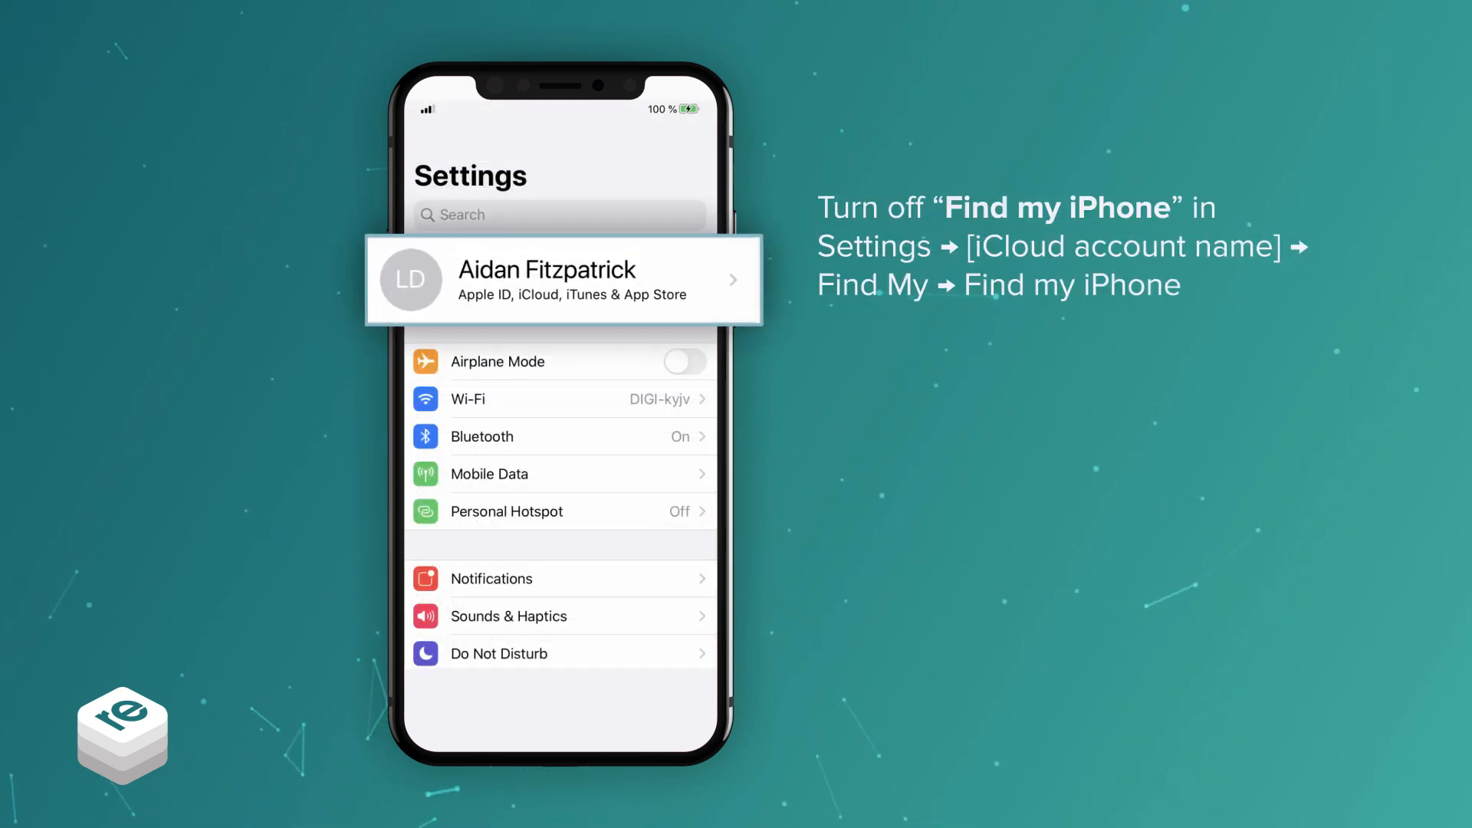
{"action": "left_click", "coordinate": [560, 279]}
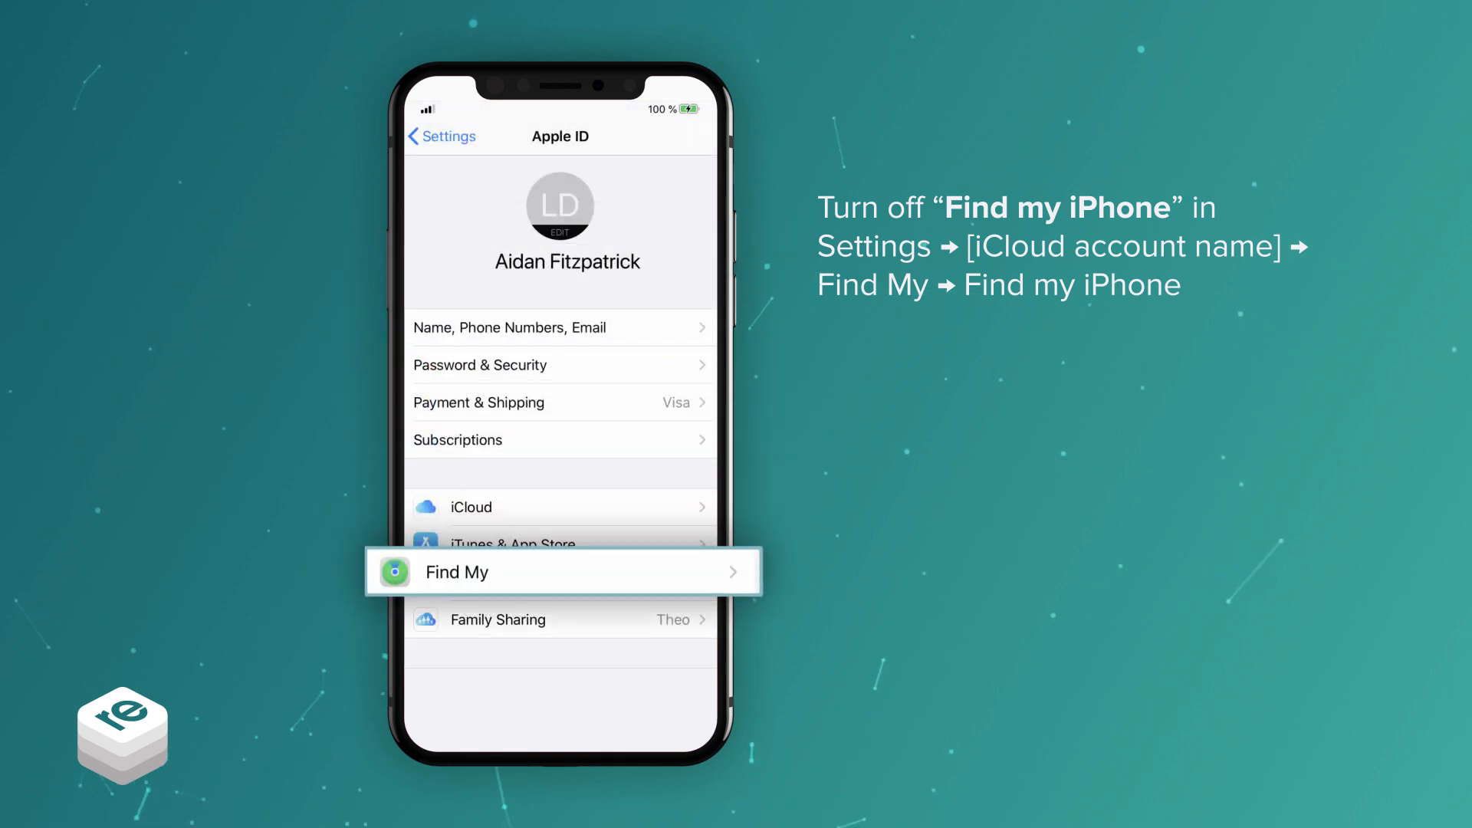
{"action": "left_click", "coordinate": [560, 572]}
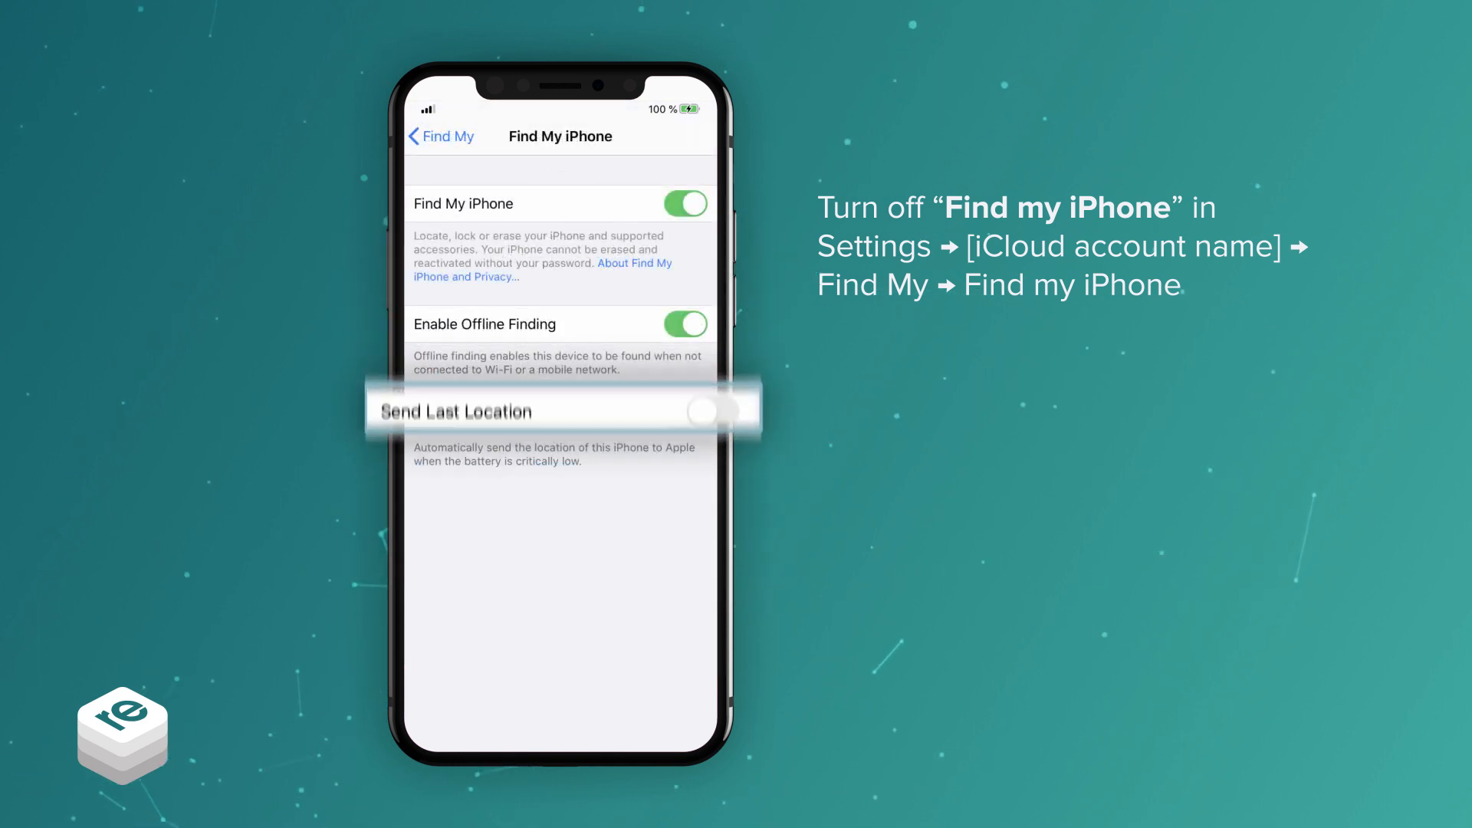
{"action": "left_click", "coordinate": [684, 203]}
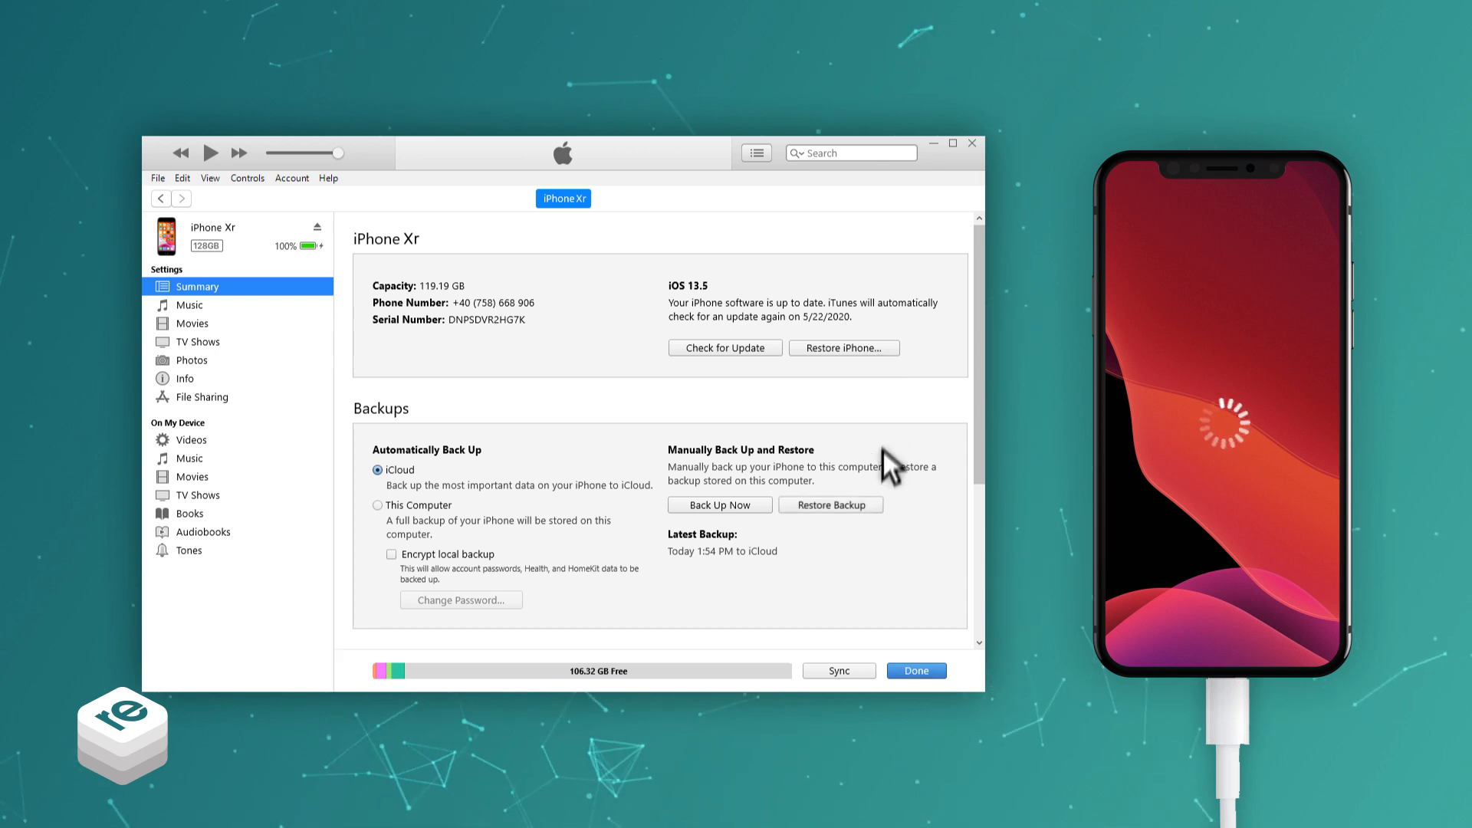
{"action": "mouse_move", "coordinate": [880, 523]}
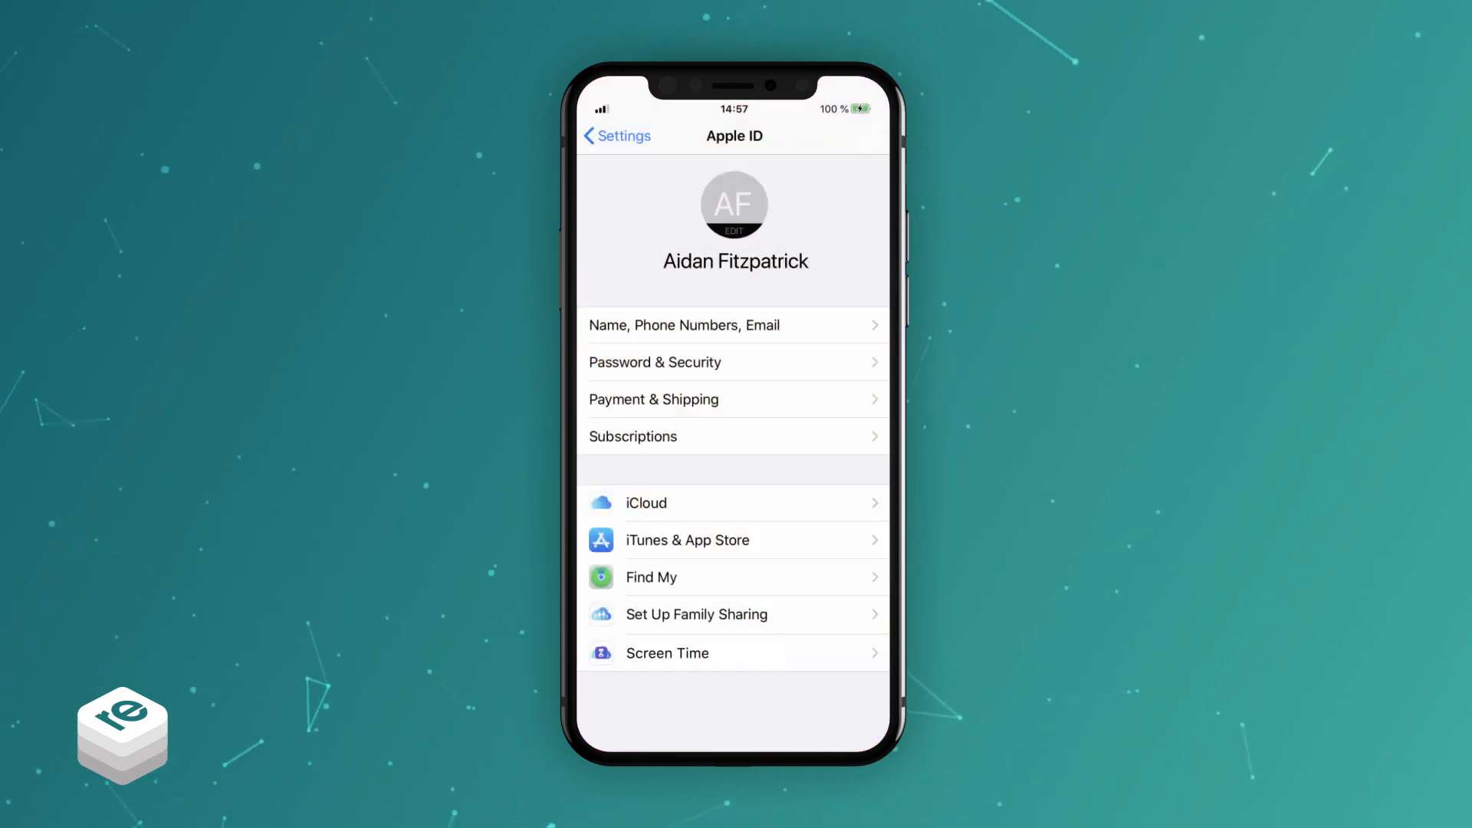
Bring up the Change Screen Time Passcode action sheet with its change and turn-off choices
{"action": "left_click", "coordinate": [734, 650]}
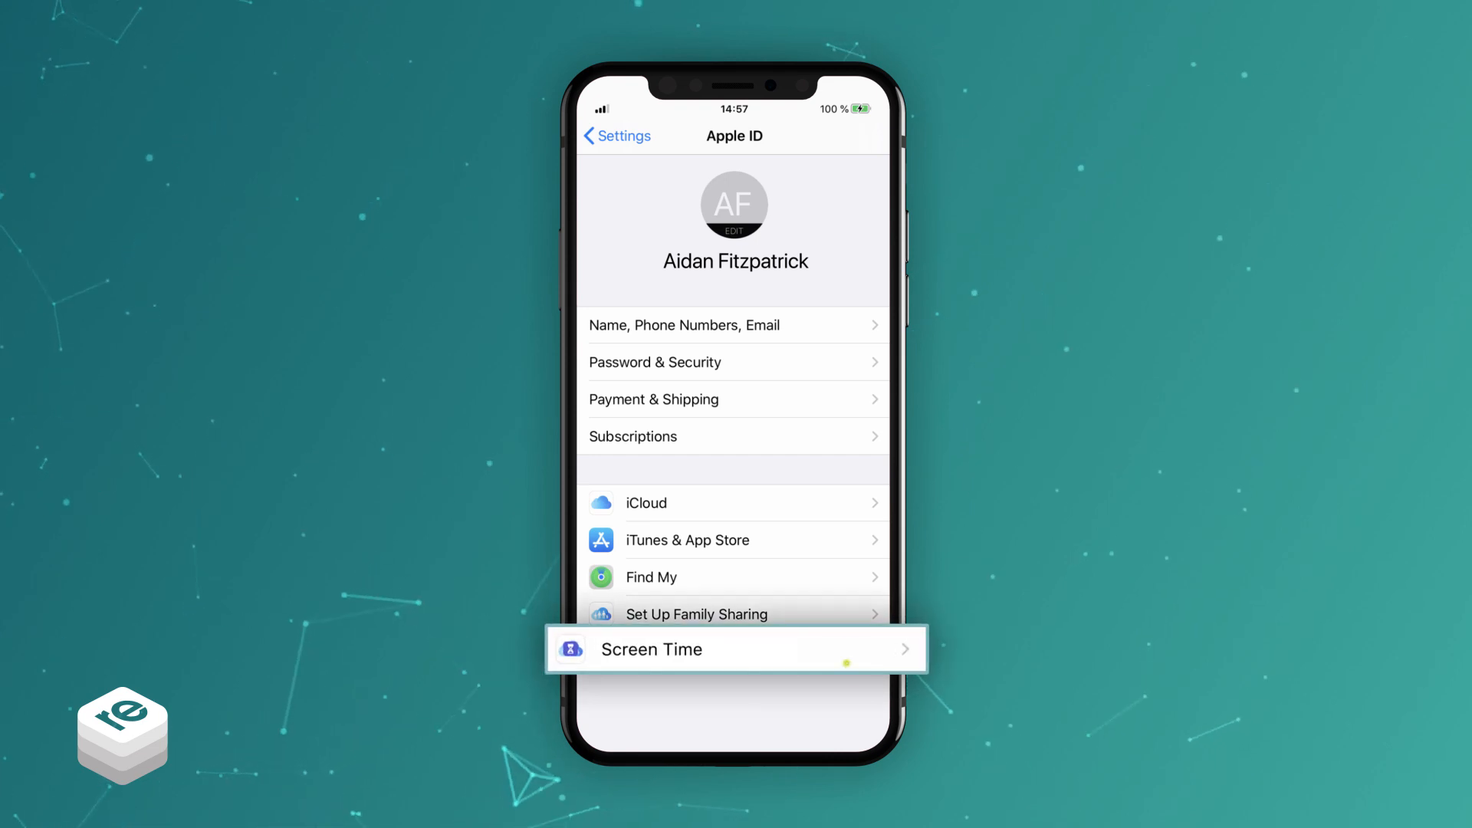
{"action": "left_click", "coordinate": [735, 650]}
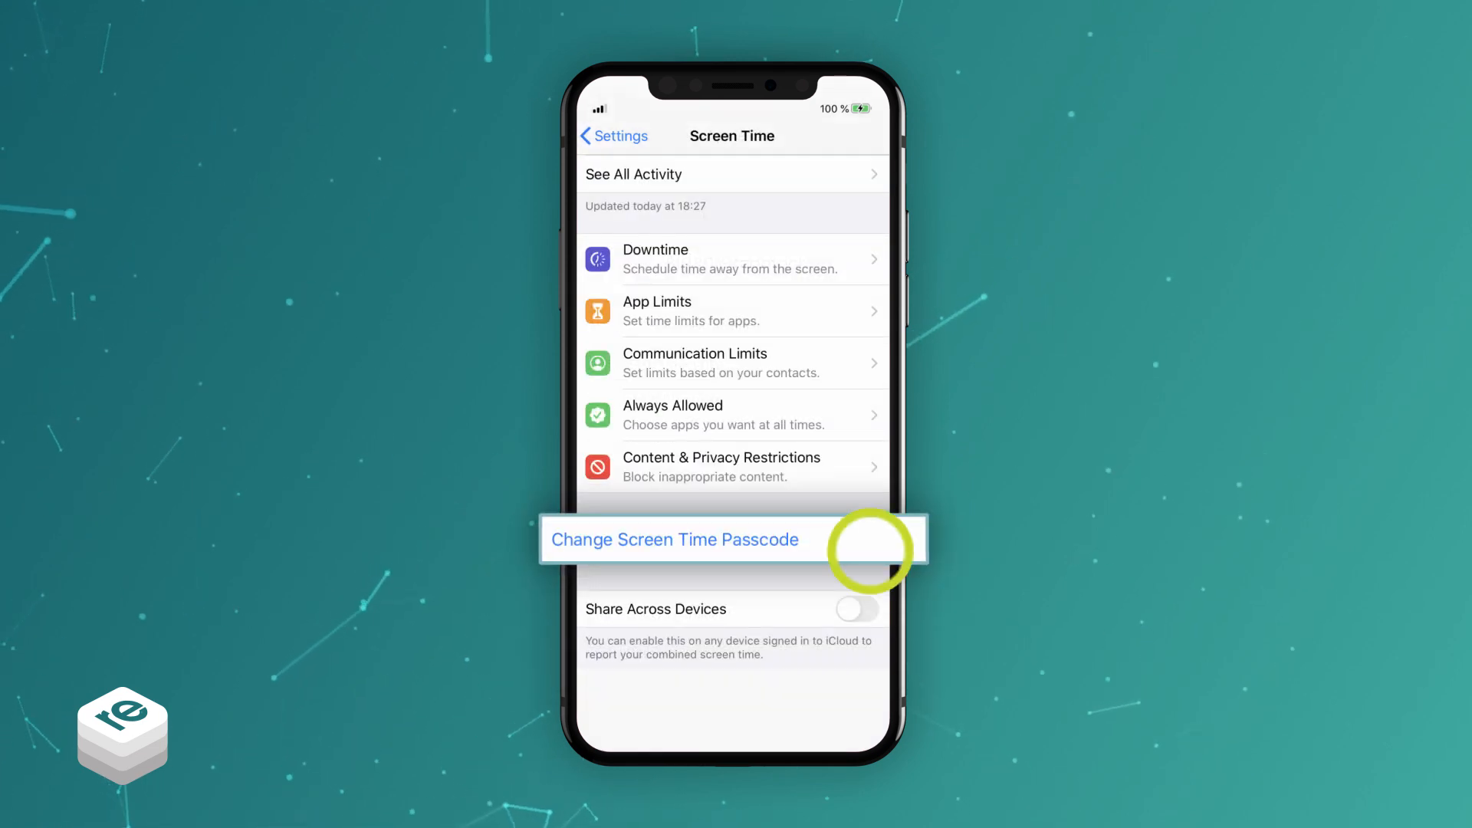
{"action": "left_click", "coordinate": [673, 538]}
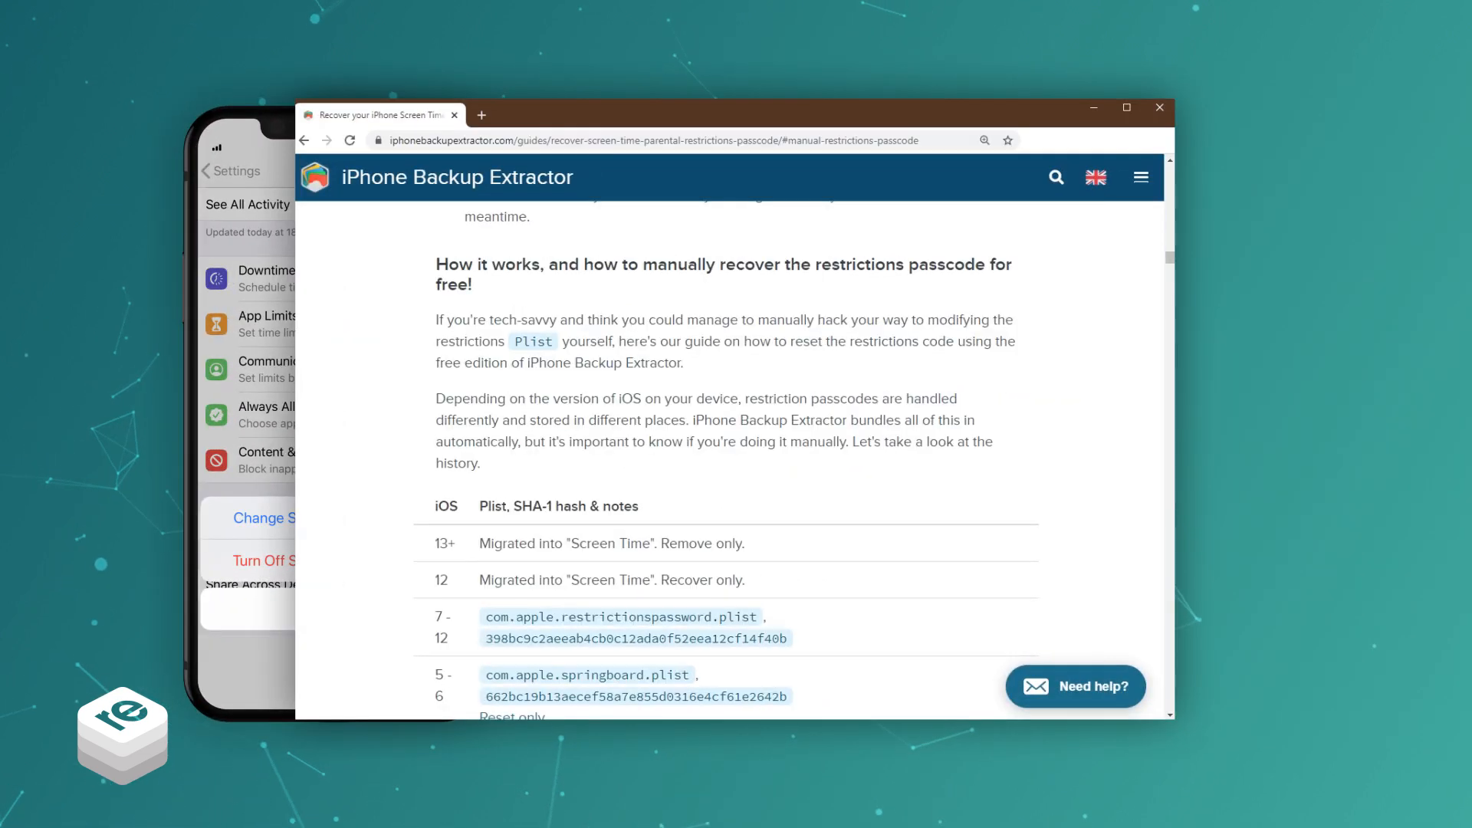
Scroll the manual recovery guide past the iOS version table through Step 2 and Step 3
{"action": "scroll", "scroll_direction": "down", "scroll_amount": 3}
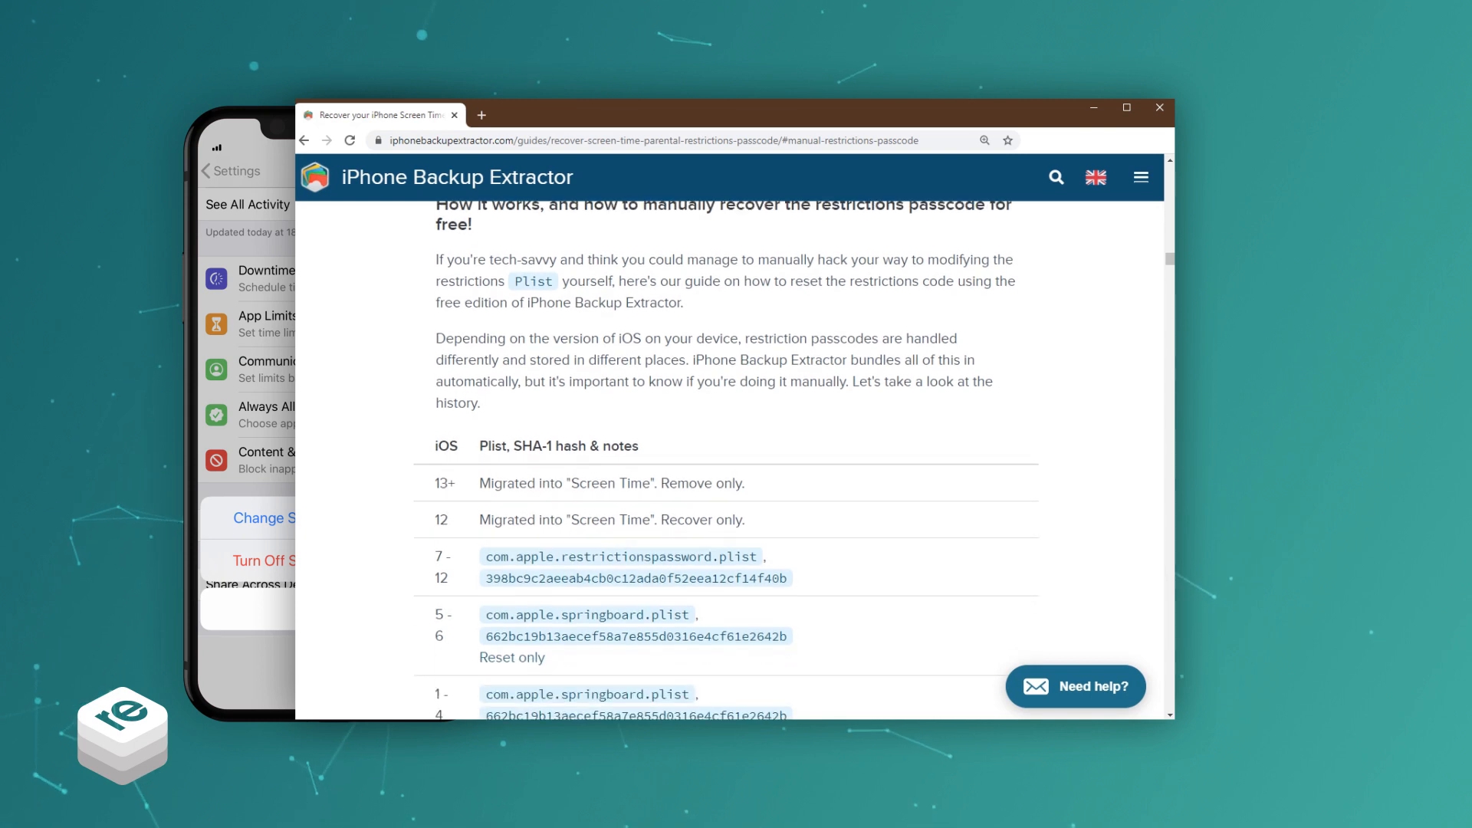
{"action": "scroll", "scroll_direction": "down", "scroll_amount": 3}
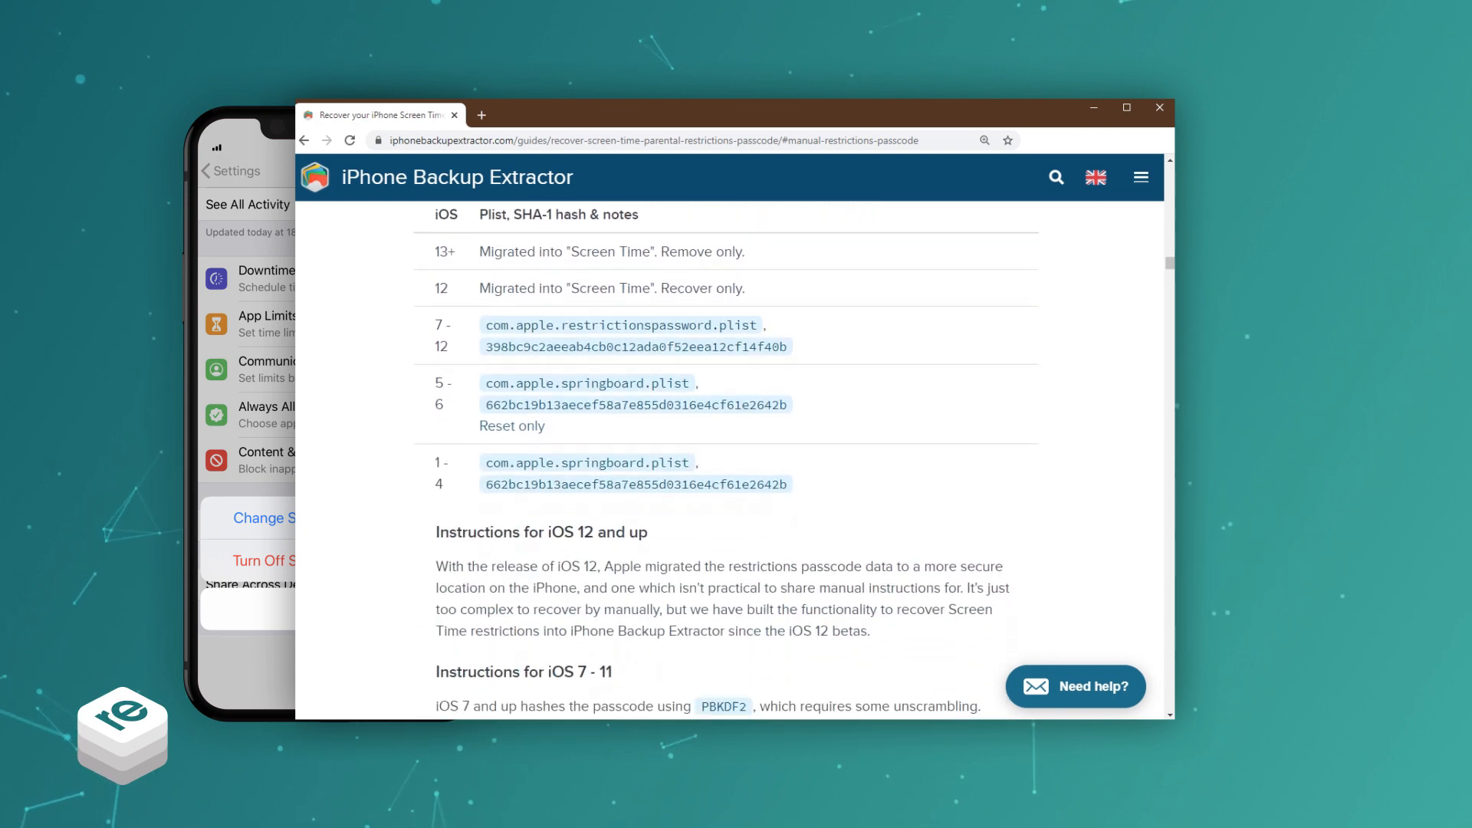
{"action": "scroll", "scroll_direction": "down", "scroll_amount": 3}
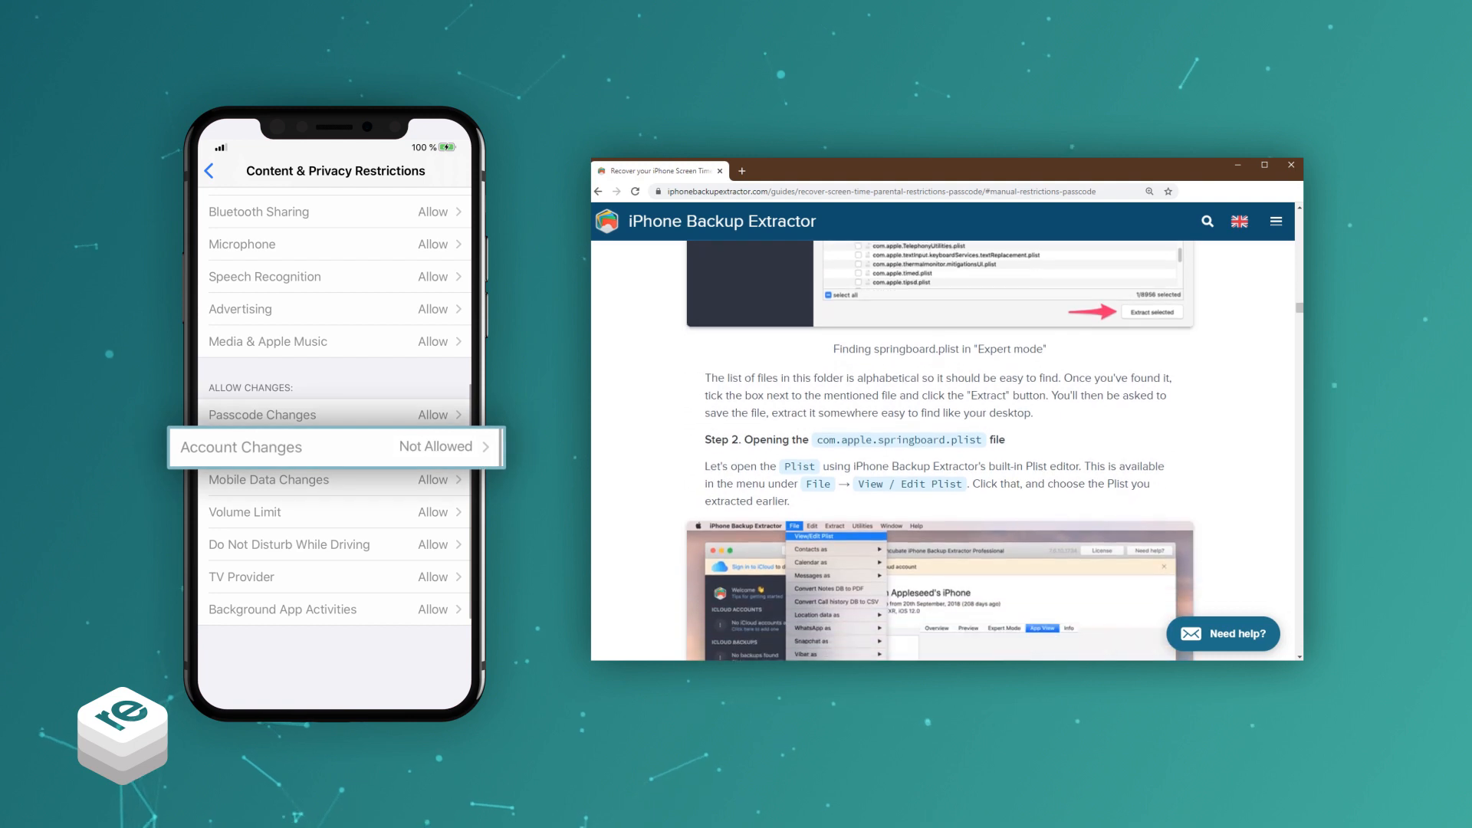
{"action": "scroll", "scroll_direction": "down", "scroll_amount": 3}
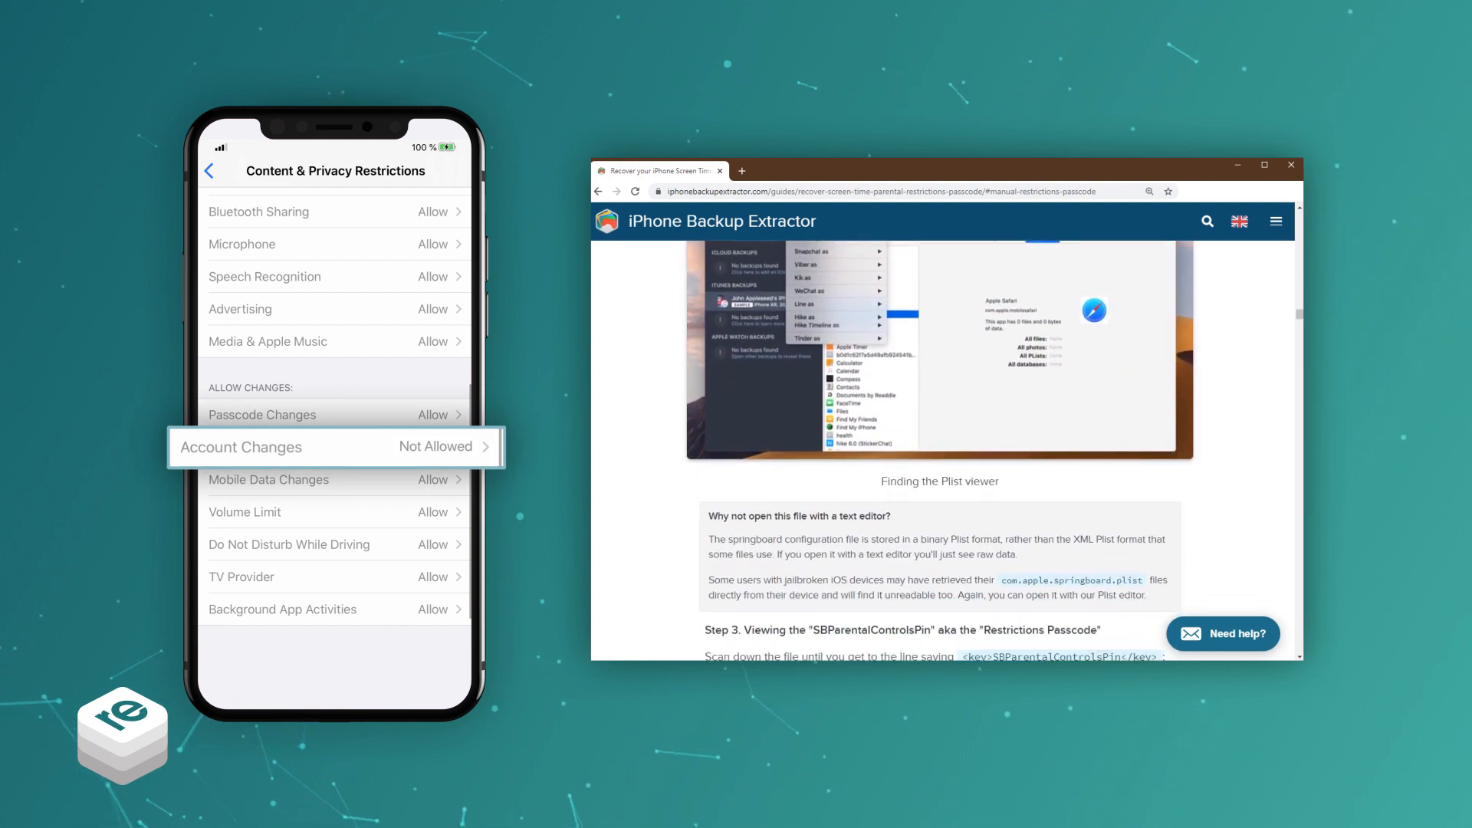
{"action": "scroll", "scroll_direction": "down", "scroll_amount": 3}
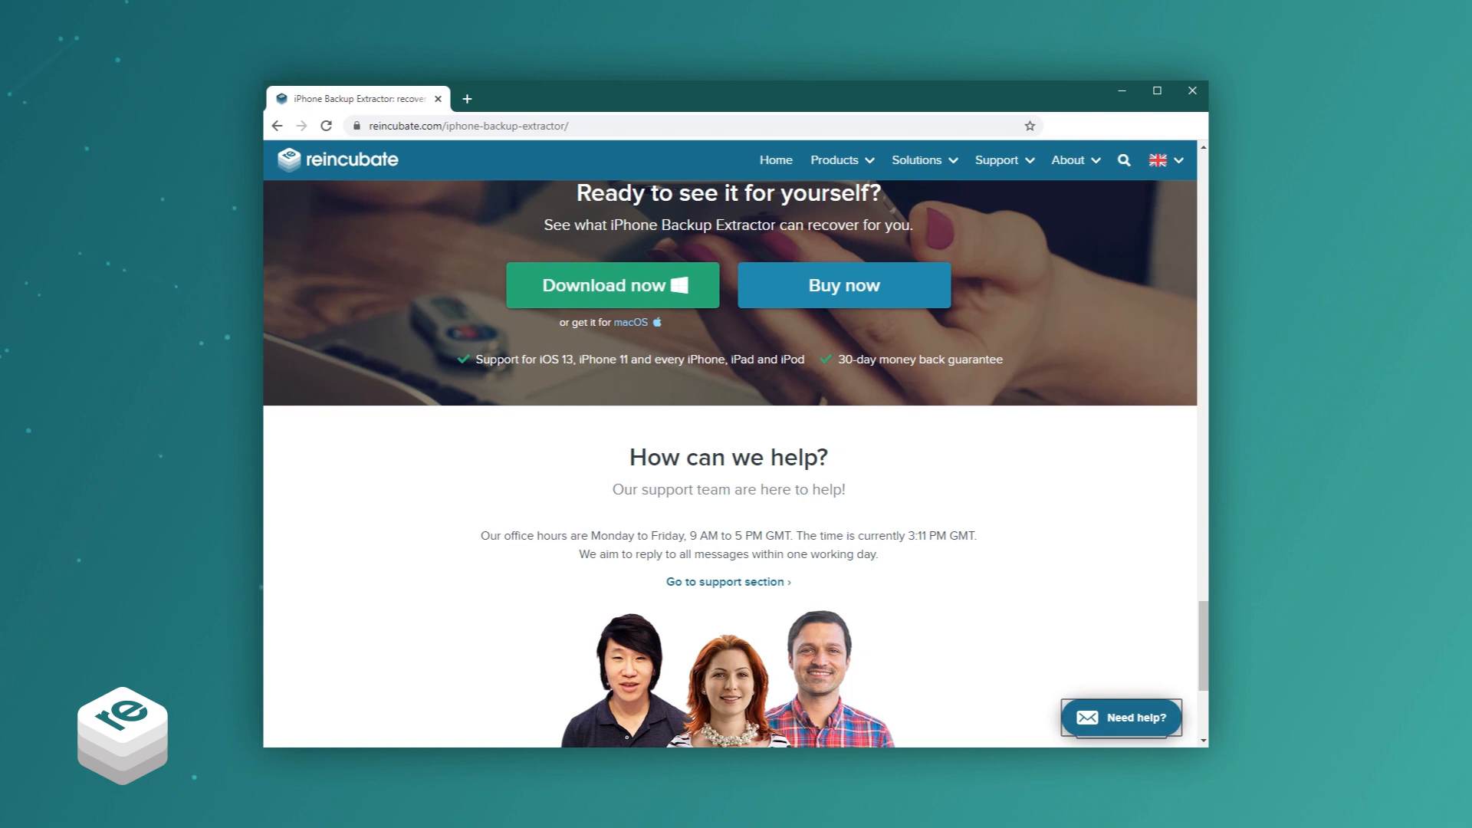
Open the Need help? support chat and reveal its name, email and message form with Send
{"action": "left_click", "coordinate": [1119, 717]}
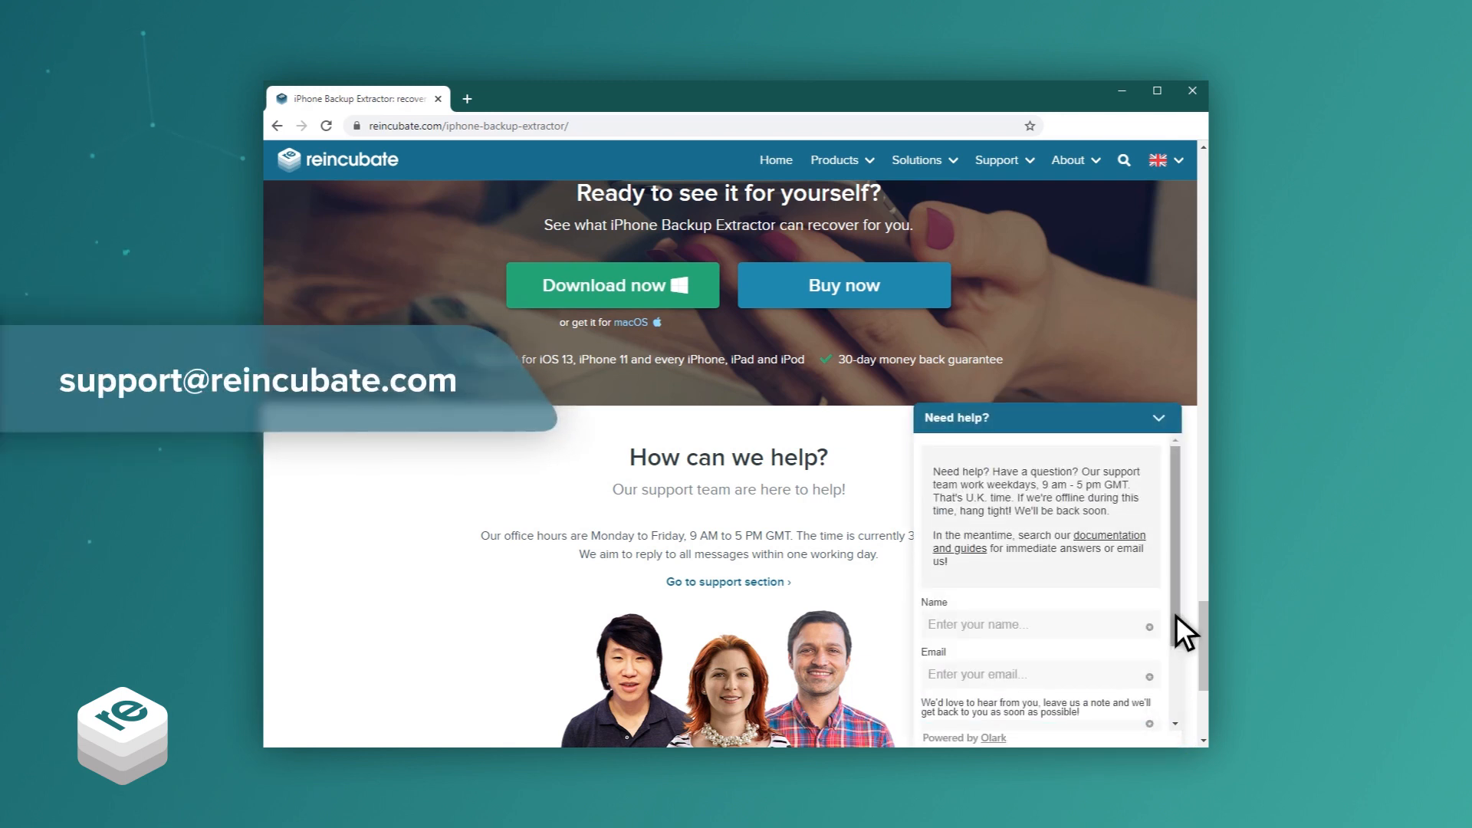
{"action": "scroll", "scroll_direction": "down", "scroll_amount": 3}
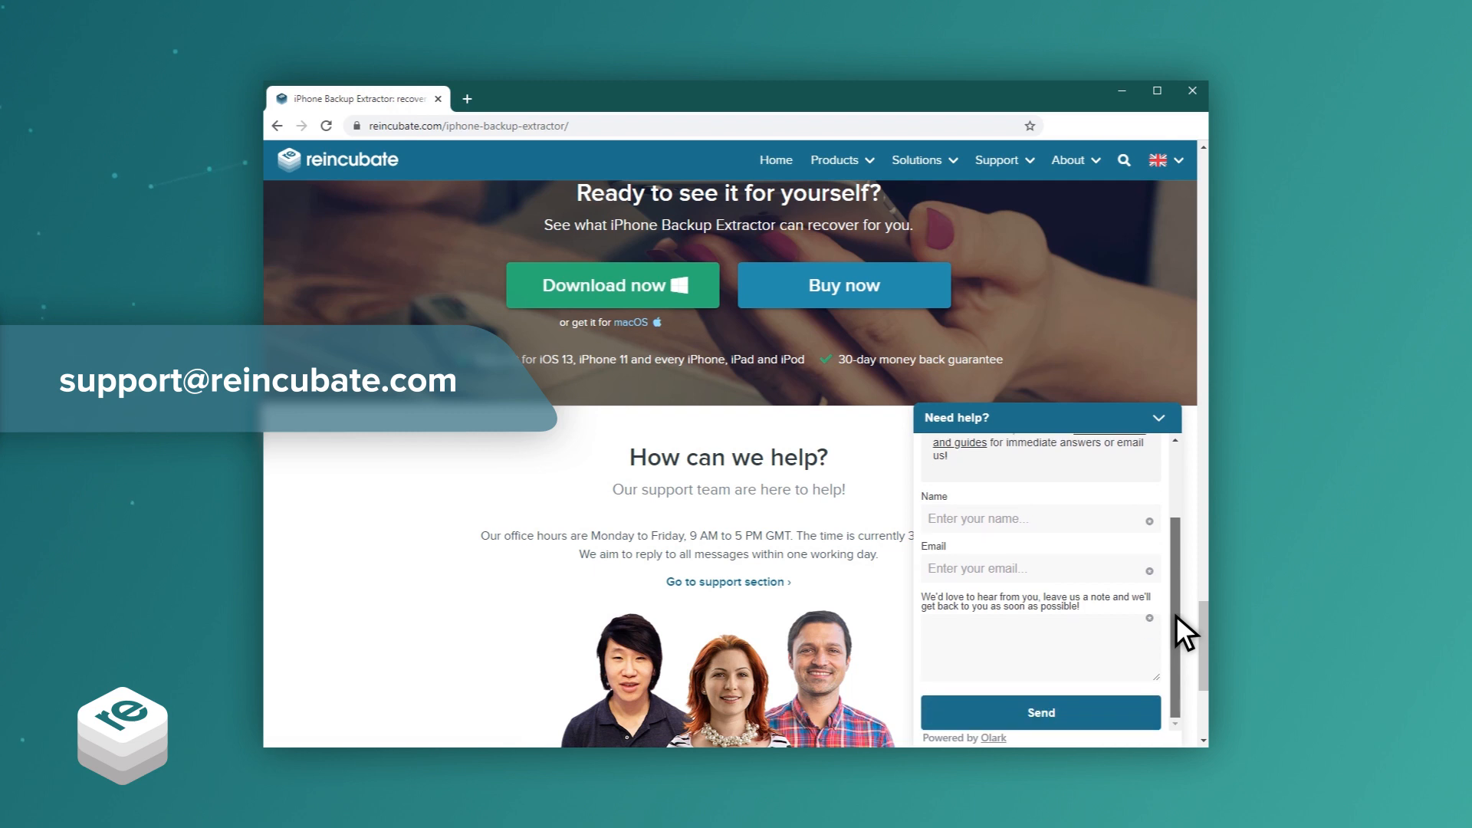